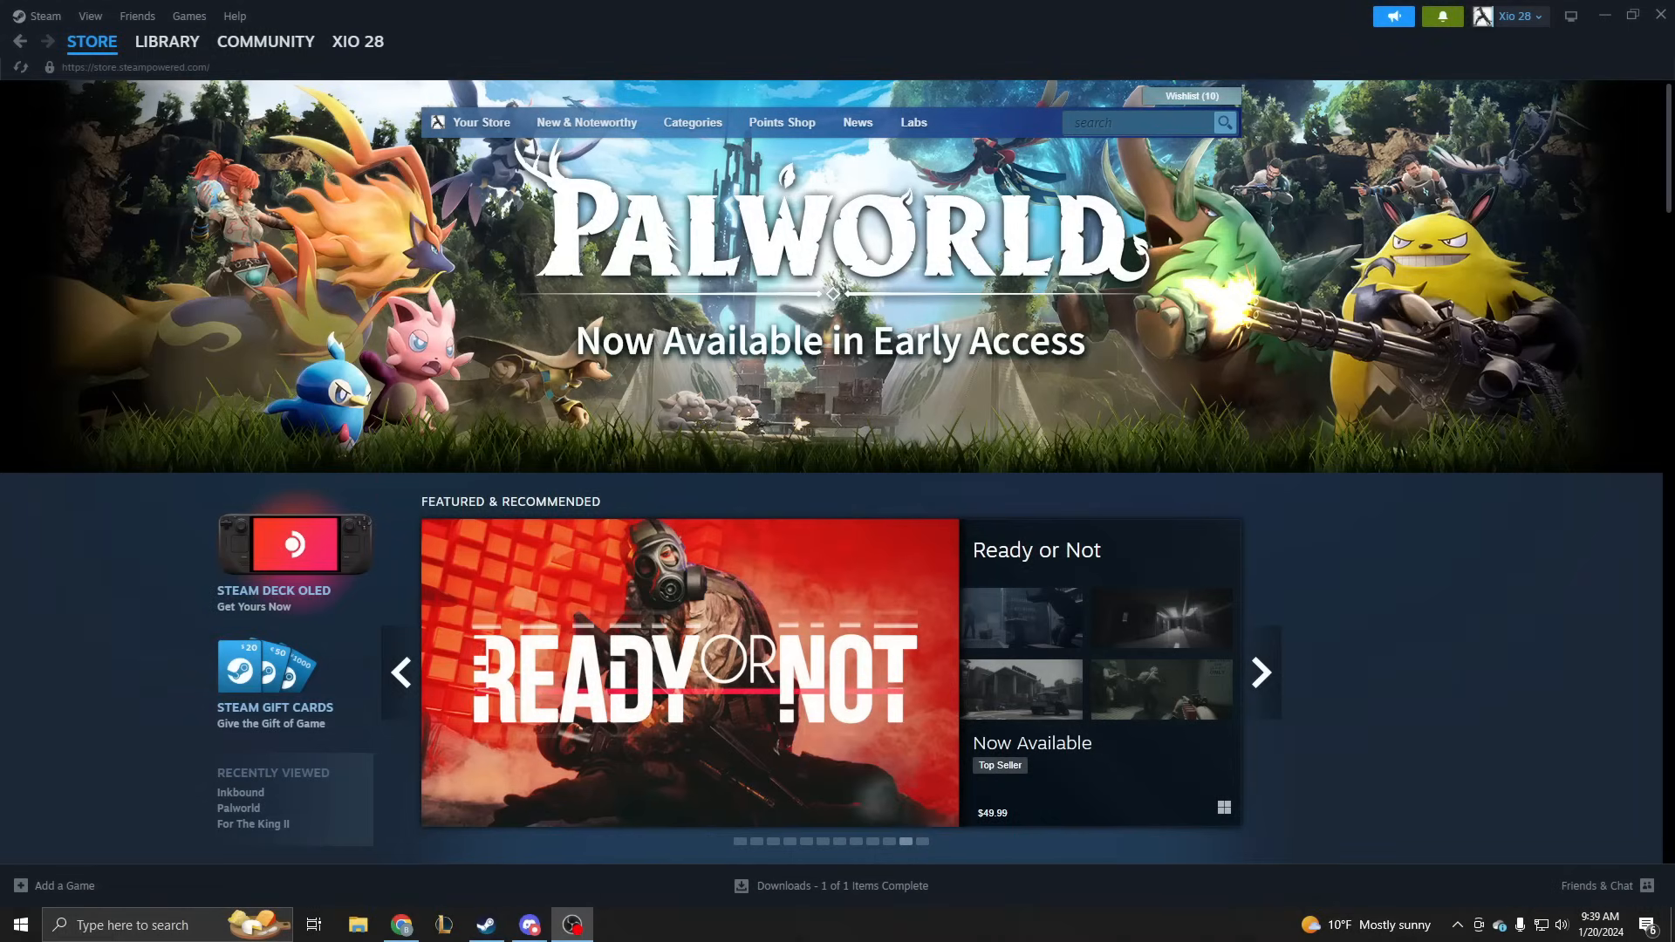
- Open the Steam Library, include Tools in the list, and scroll to Palworld Dedicated Server
{"action": "left_click", "coordinate": [1261, 671]}
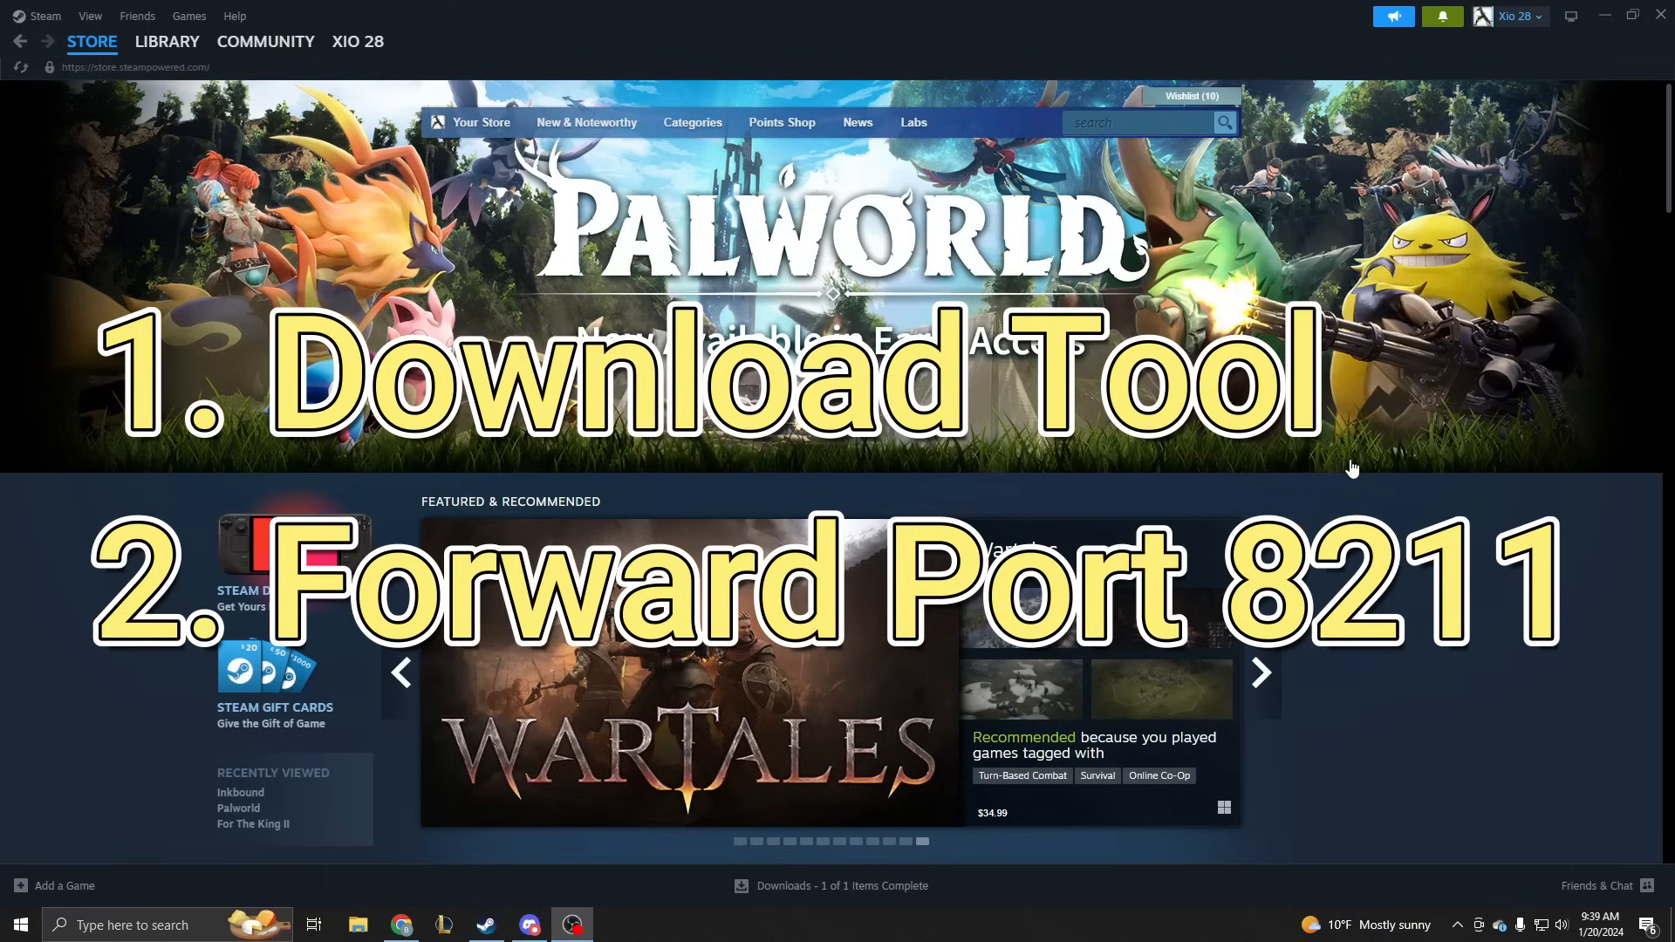
{"action": "left_click", "coordinate": [91, 42]}
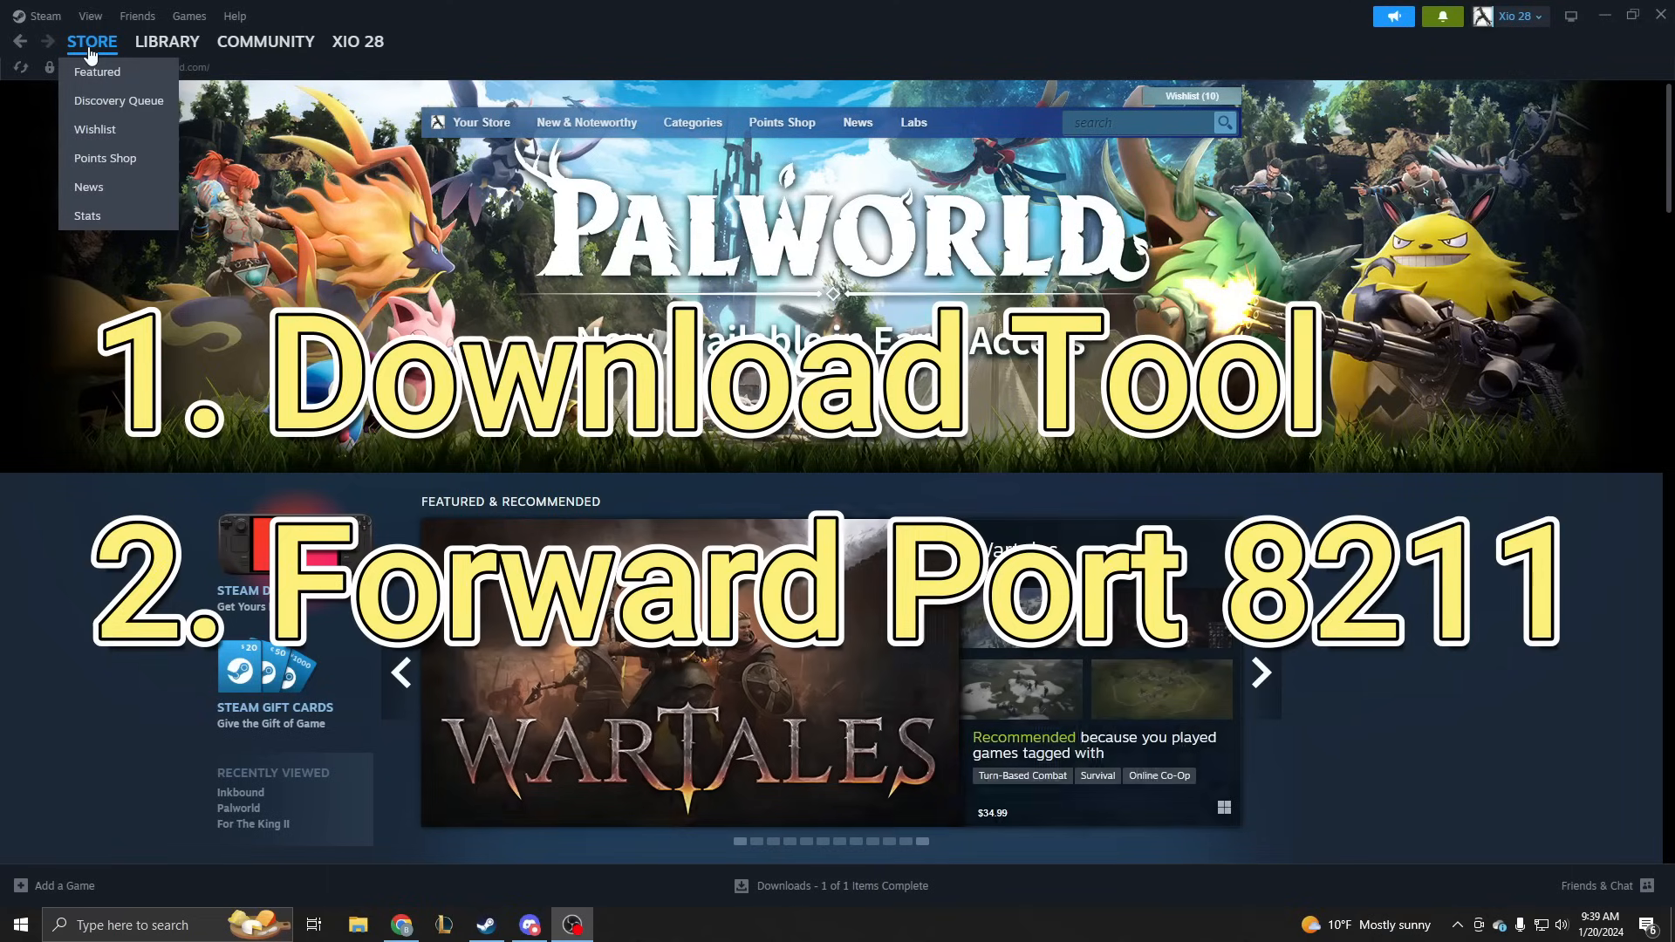
{"action": "left_click", "coordinate": [167, 41]}
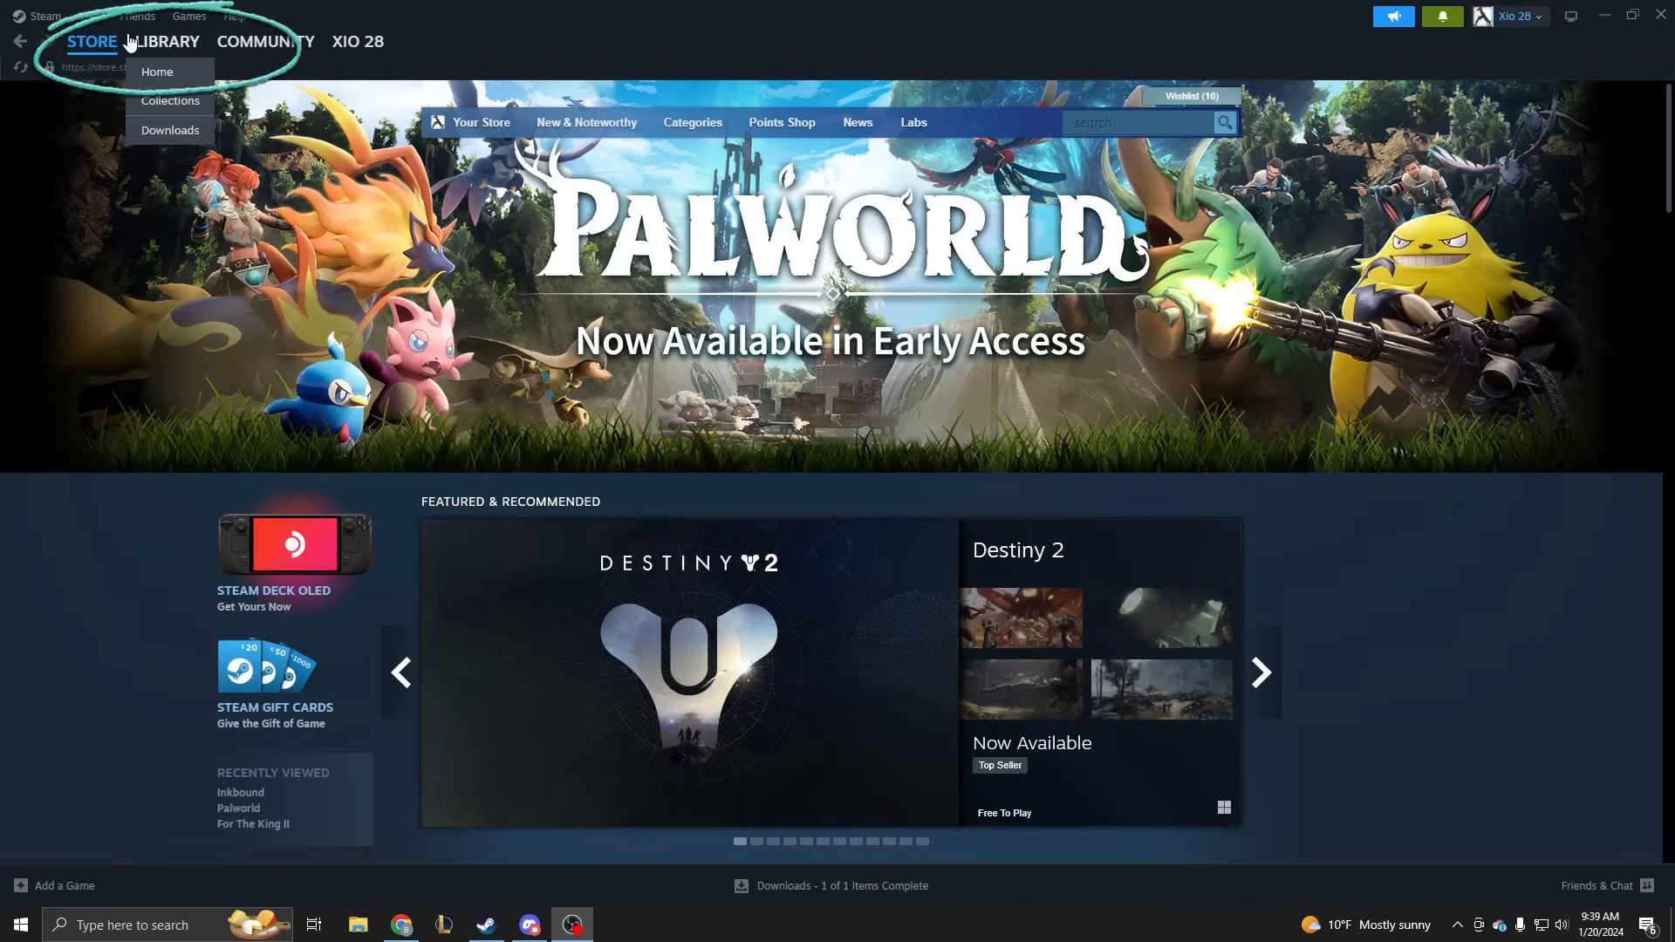
{"action": "left_click", "coordinate": [169, 41]}
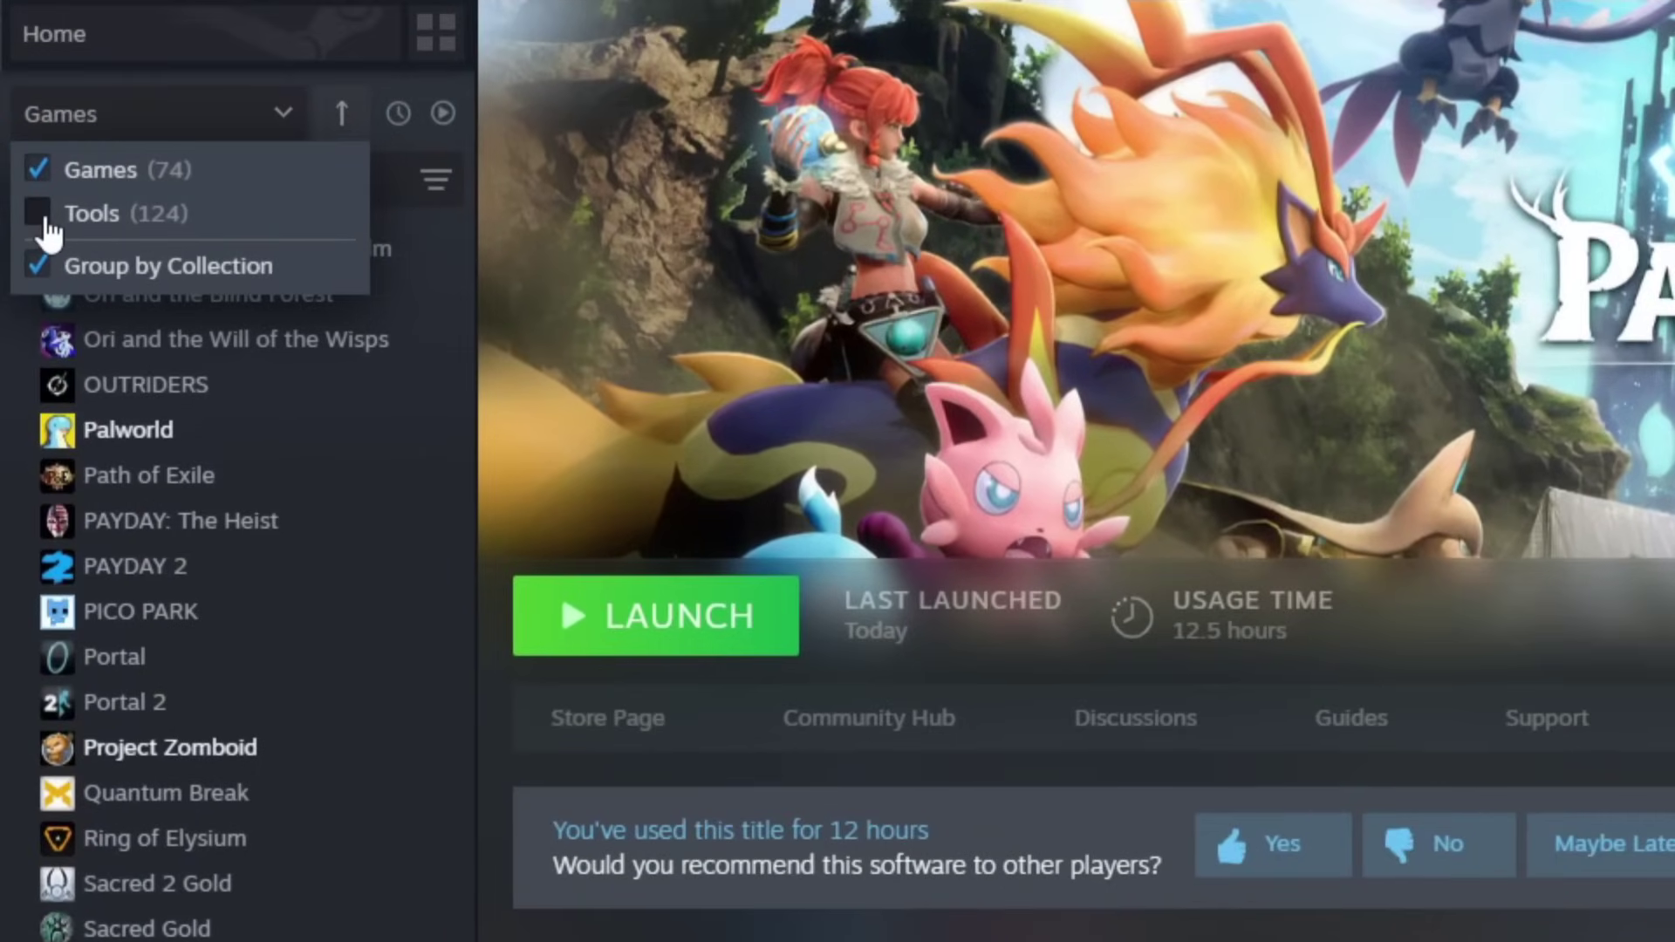
{"action": "left_click", "coordinate": [37, 212]}
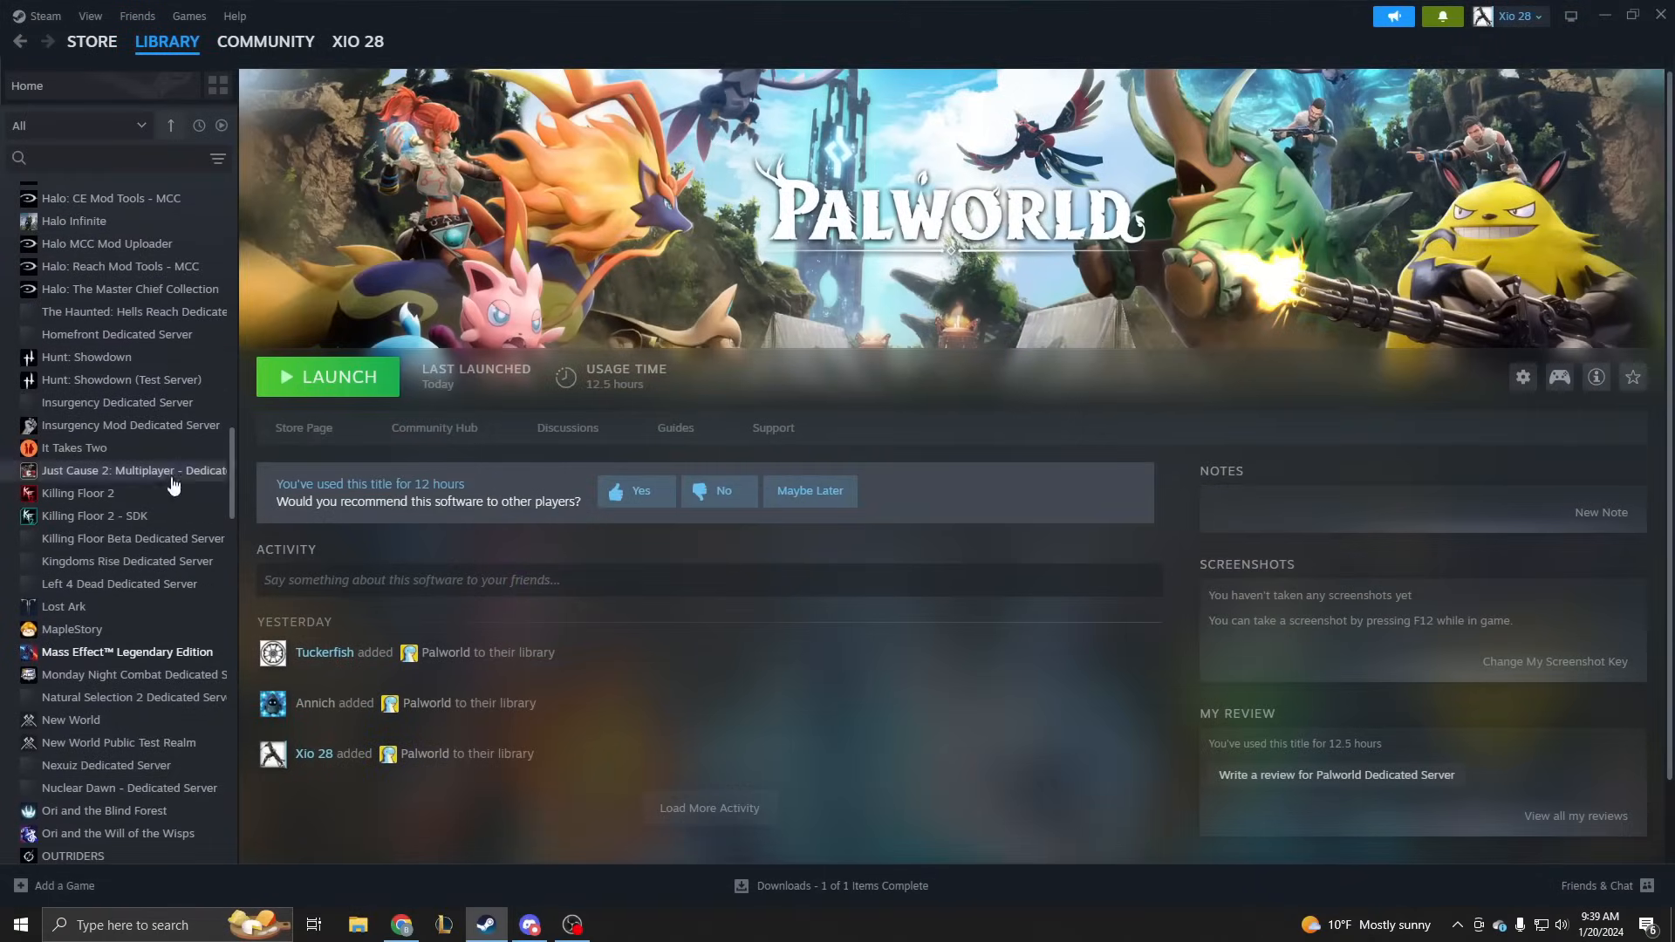
{"action": "scroll", "scroll_direction": "down", "scroll_amount": 3}
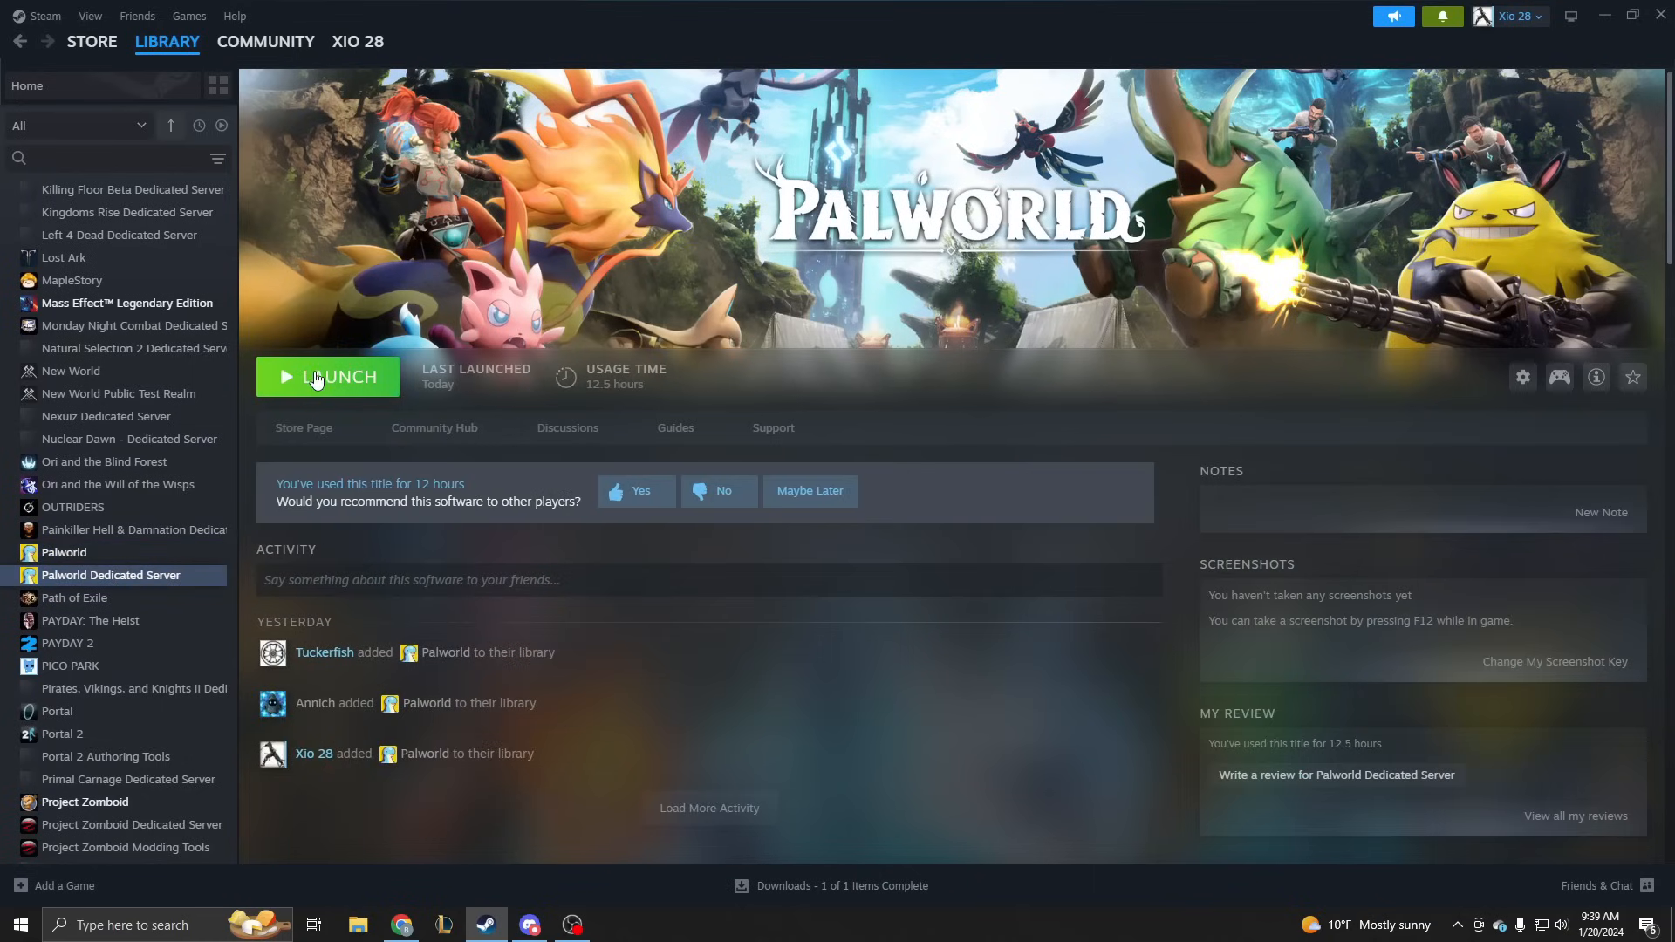
{"action": "mouse_move", "coordinate": [332, 365]}
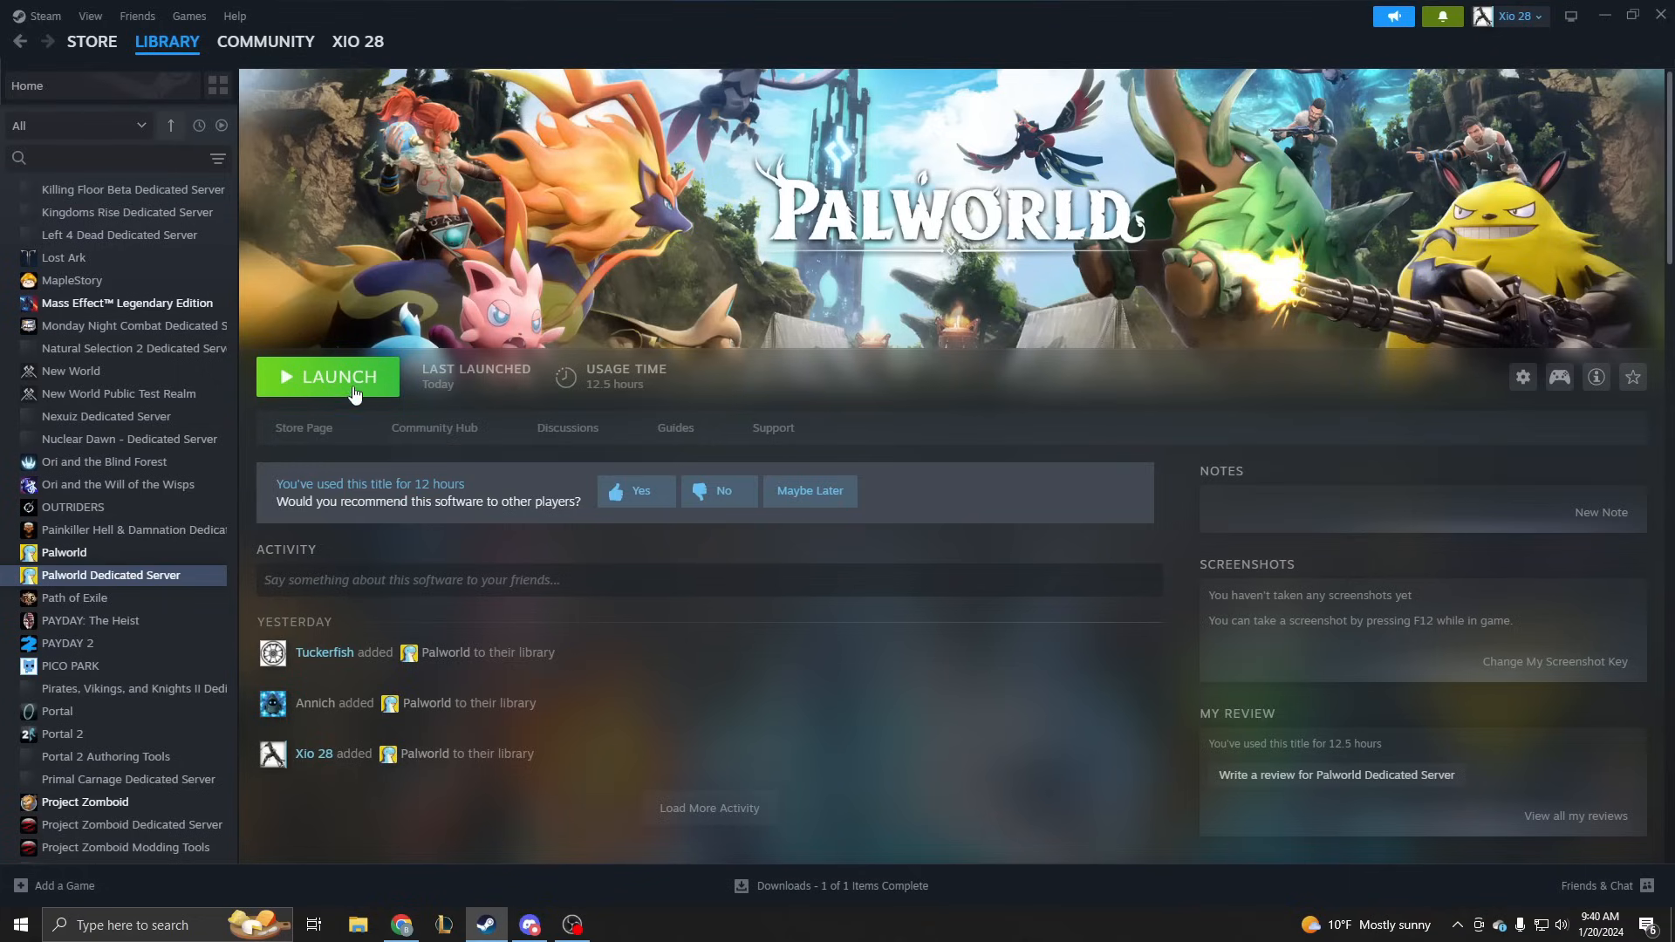
{"action": "mouse_move", "coordinate": [344, 387]}
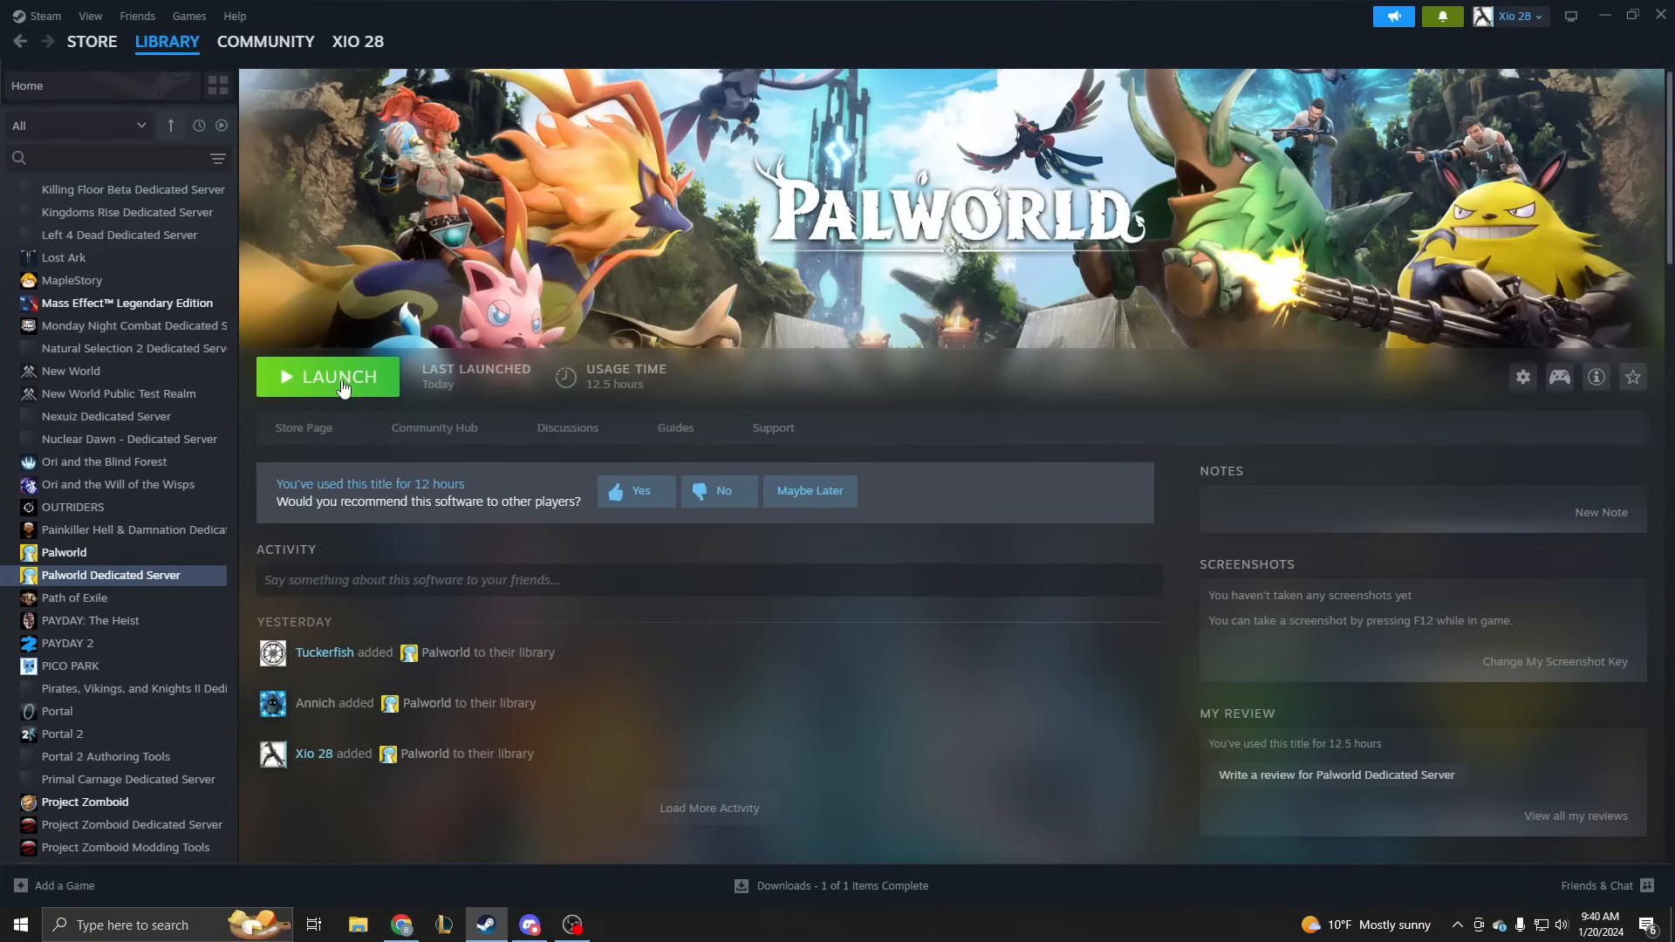
{"action": "mouse_move", "coordinate": [358, 386]}
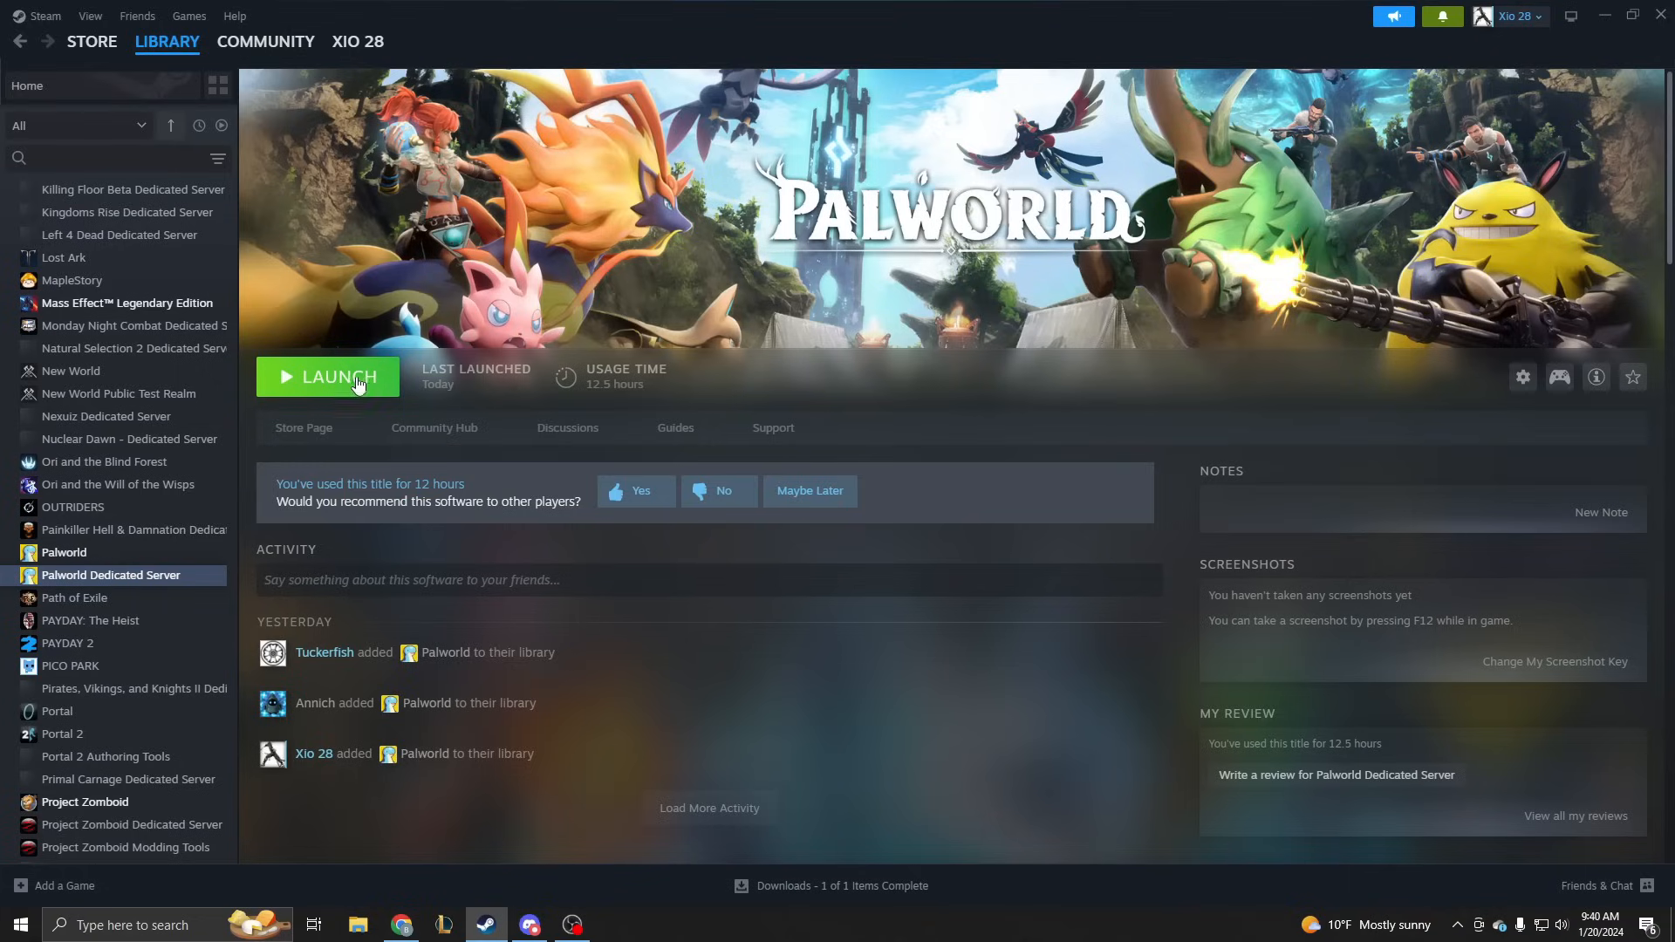
- Launch Palworld Dedicated Server with the standard 'Play Palworld Dedicated Server' option
{"action": "left_click", "coordinate": [355, 376]}
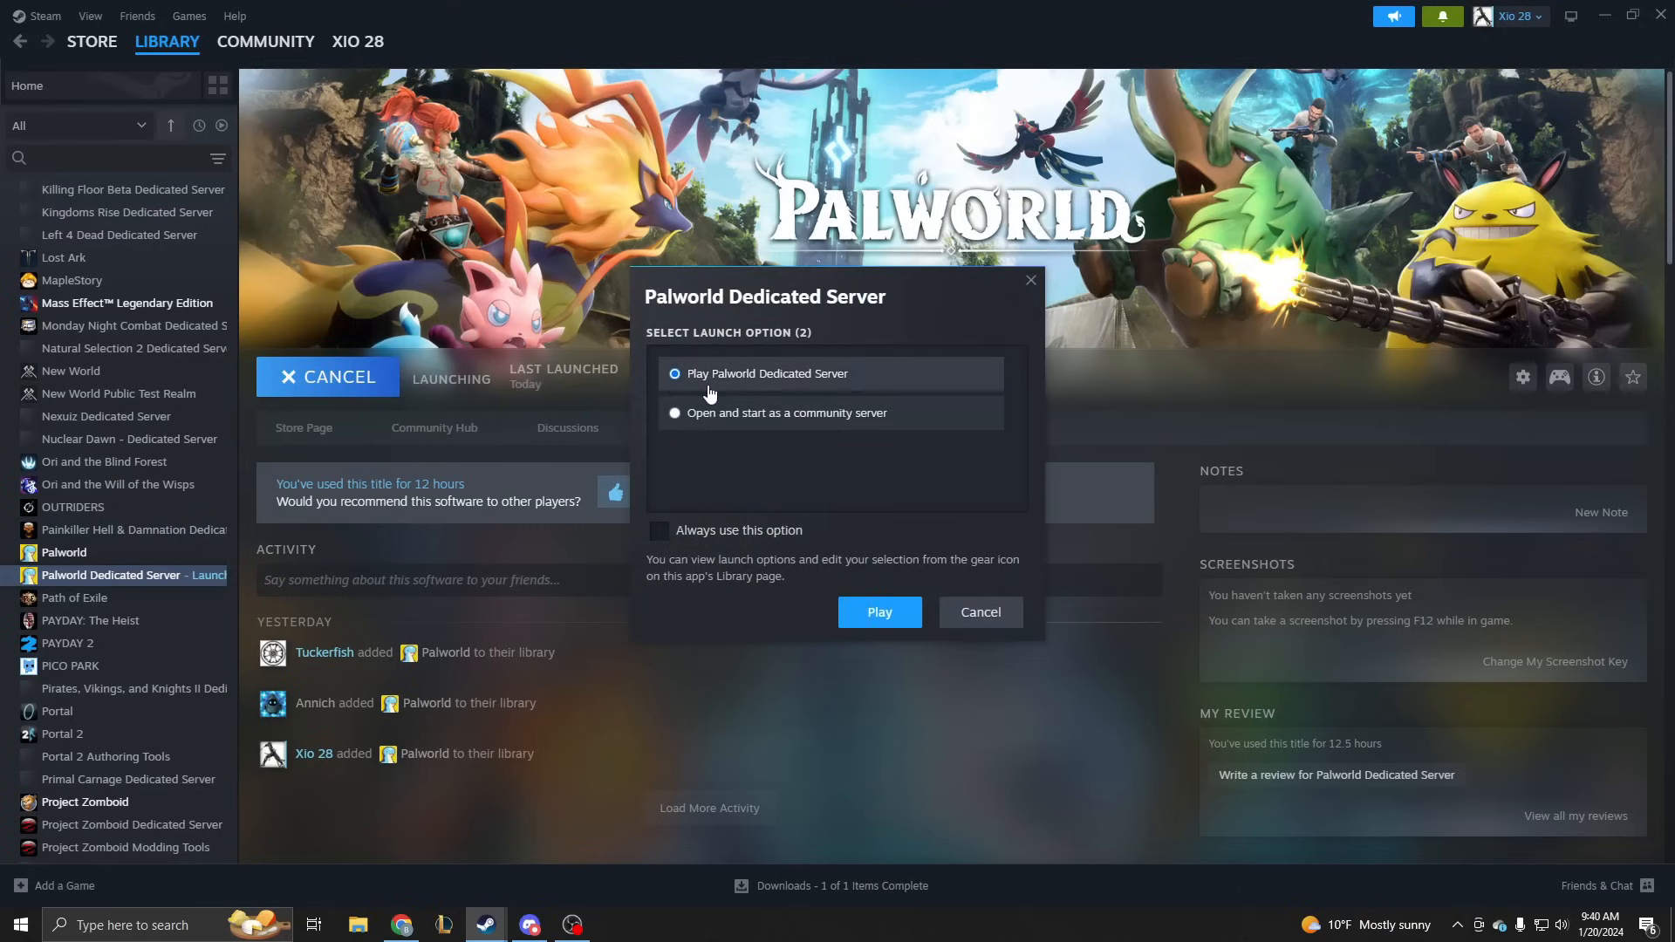
{"action": "mouse_move", "coordinate": [904, 625]}
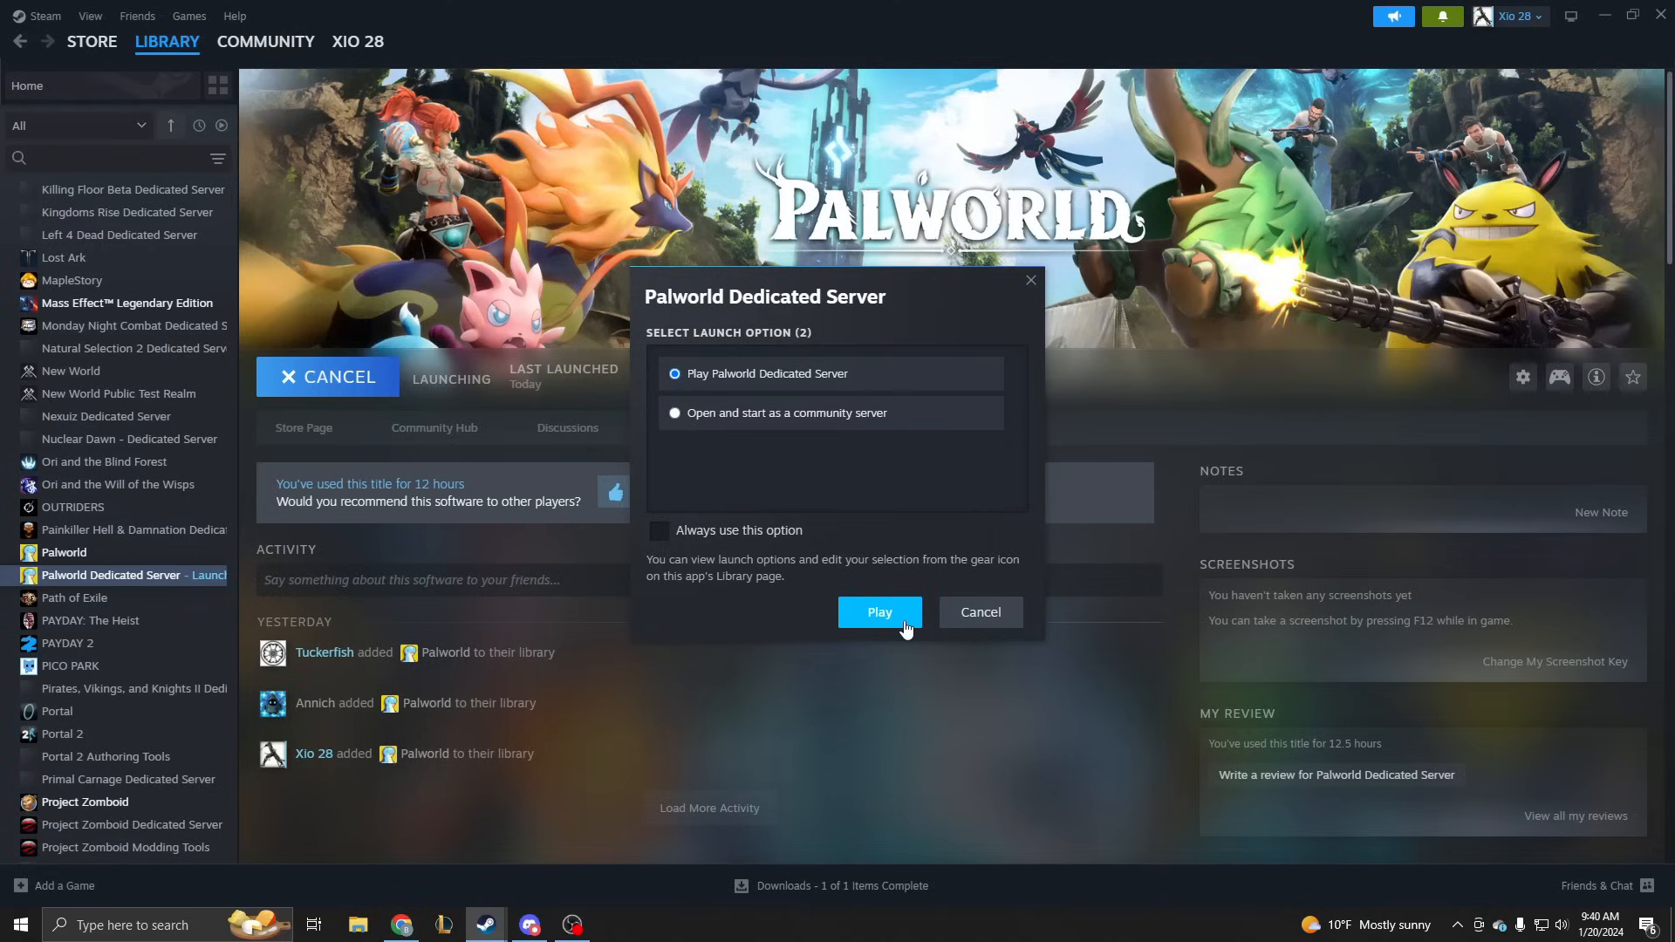
{"action": "mouse_move", "coordinate": [883, 620]}
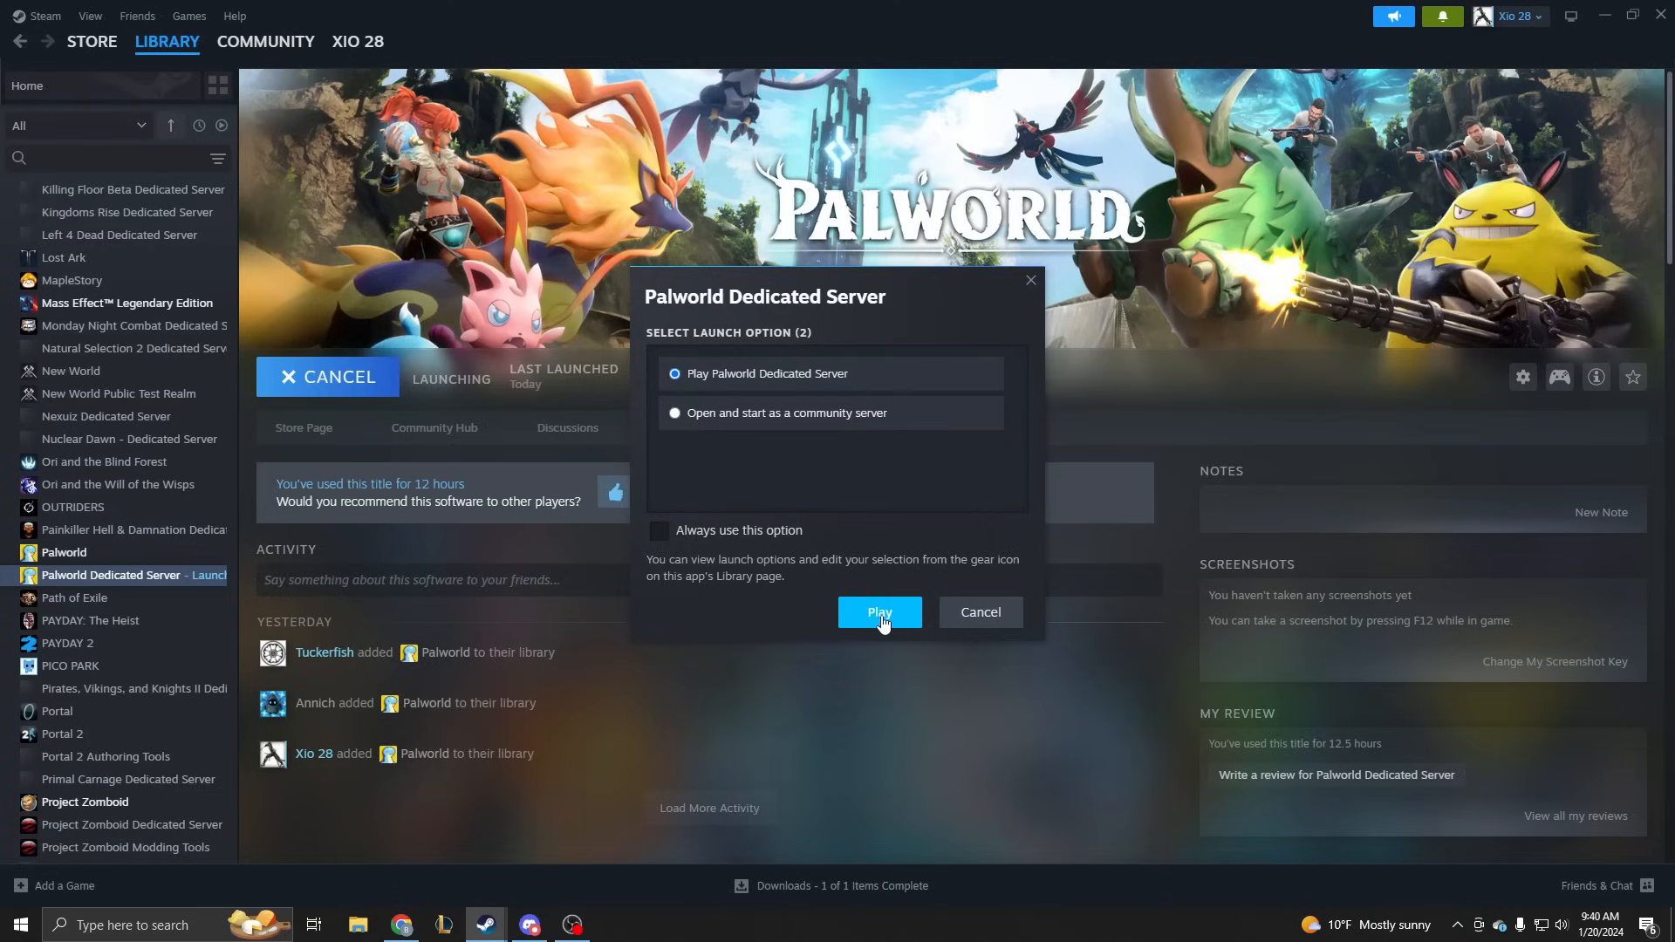
{"action": "left_click", "coordinate": [880, 613]}
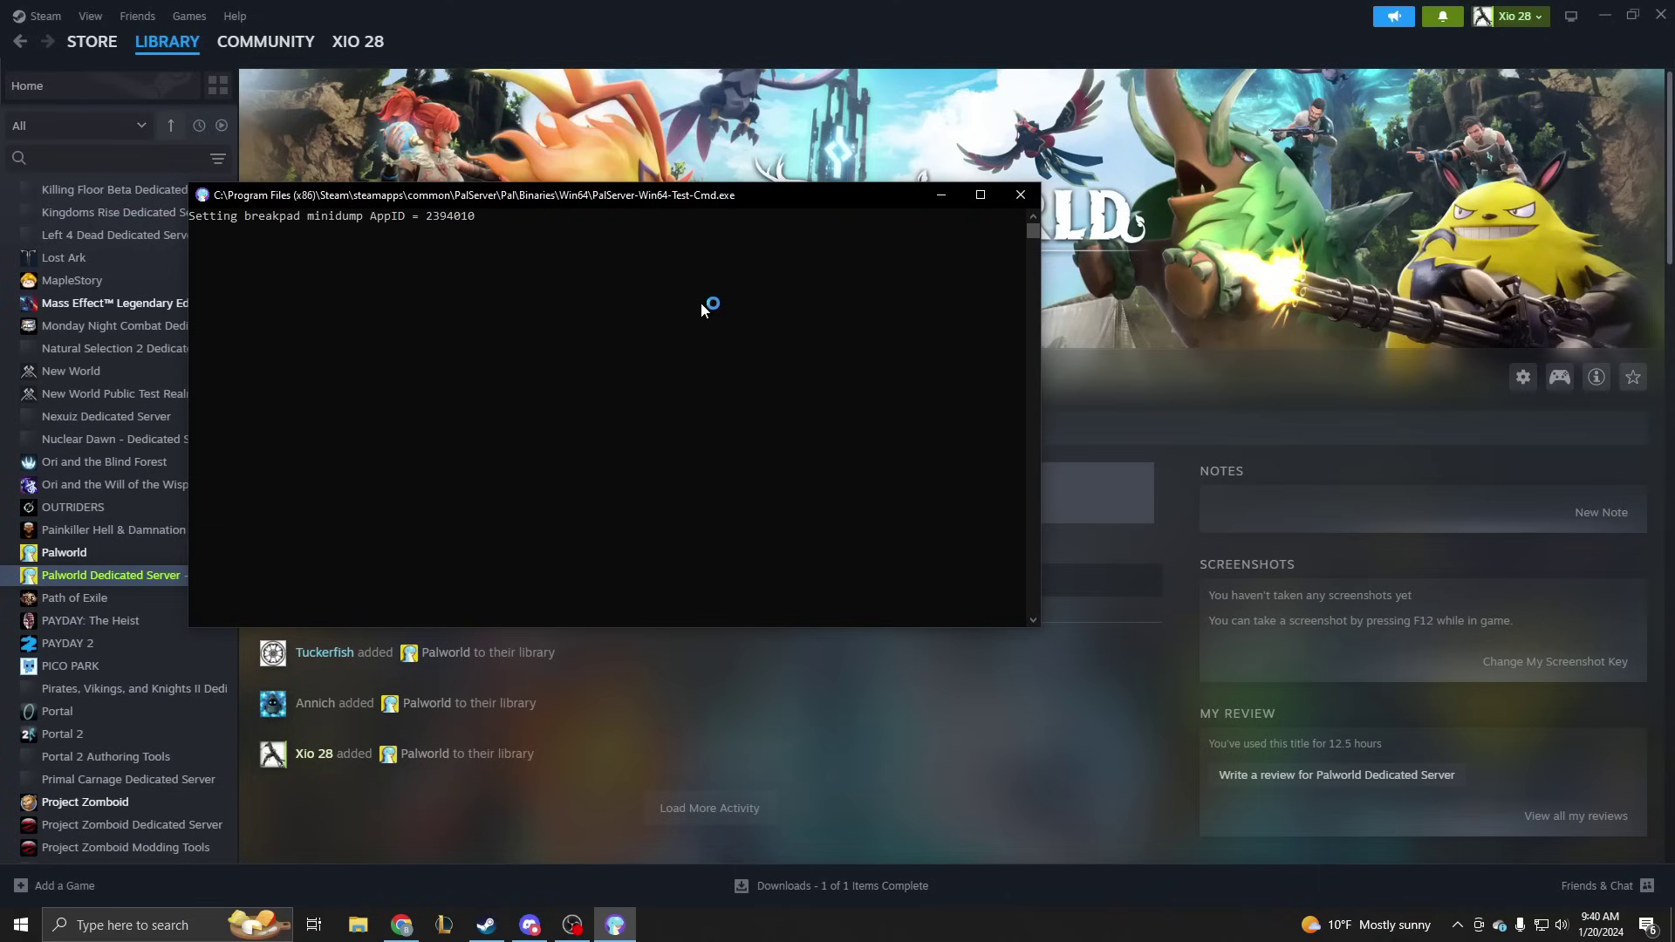
{"action": "mouse_move", "coordinate": [812, 207]}
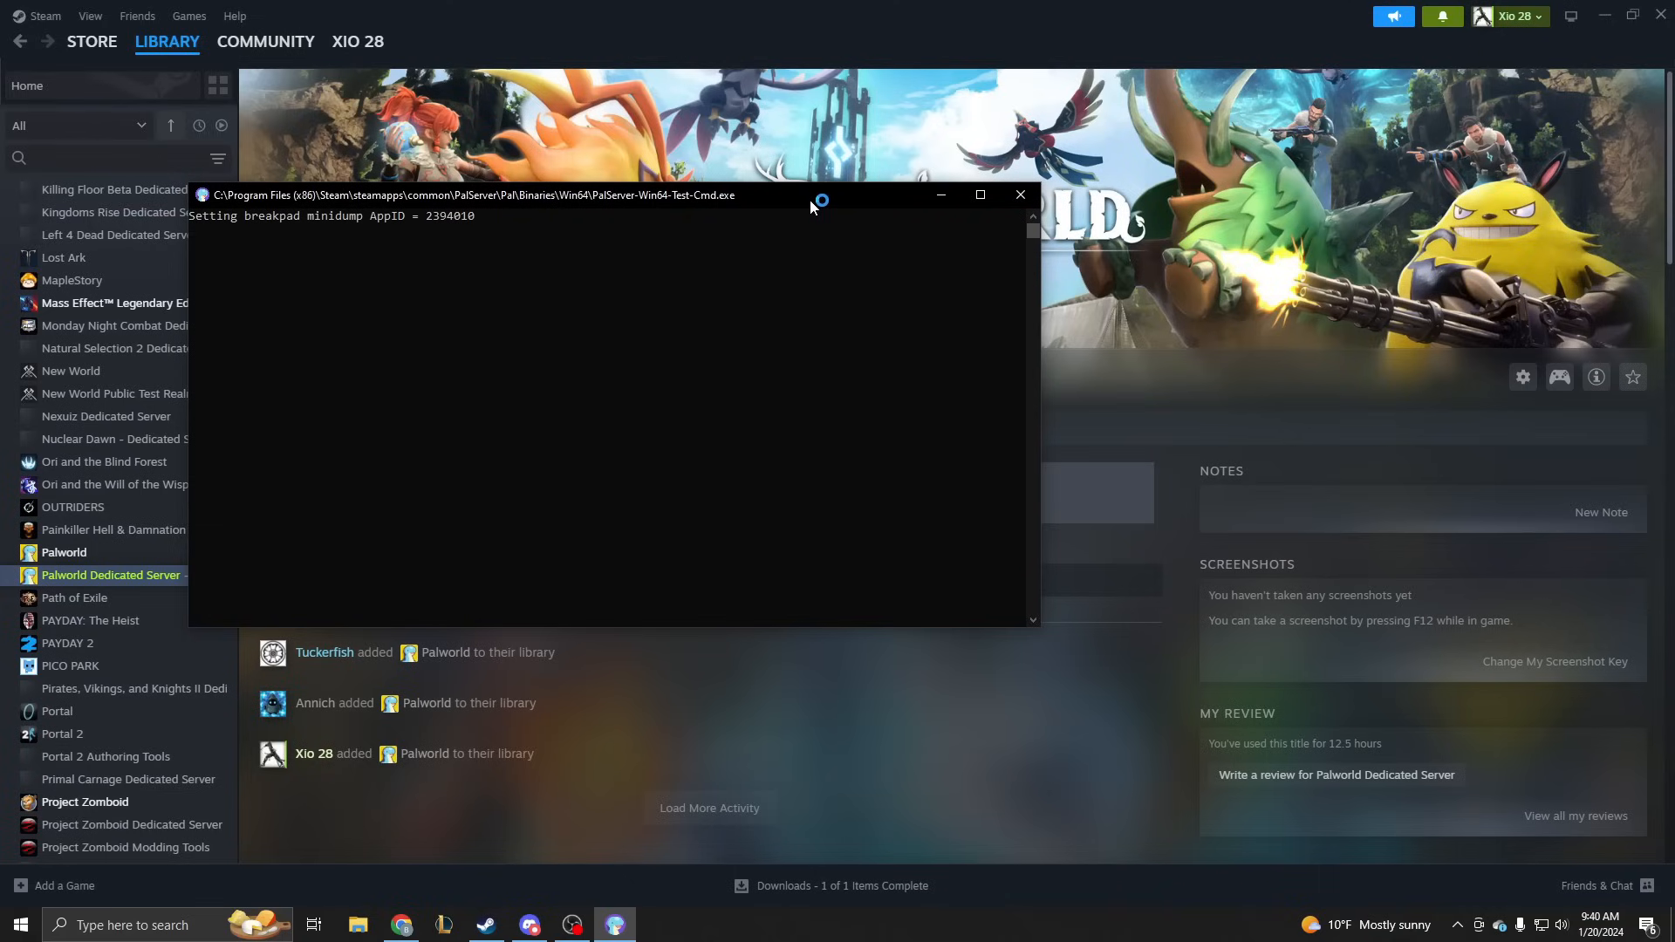
{"action": "mouse_move", "coordinate": [659, 784]}
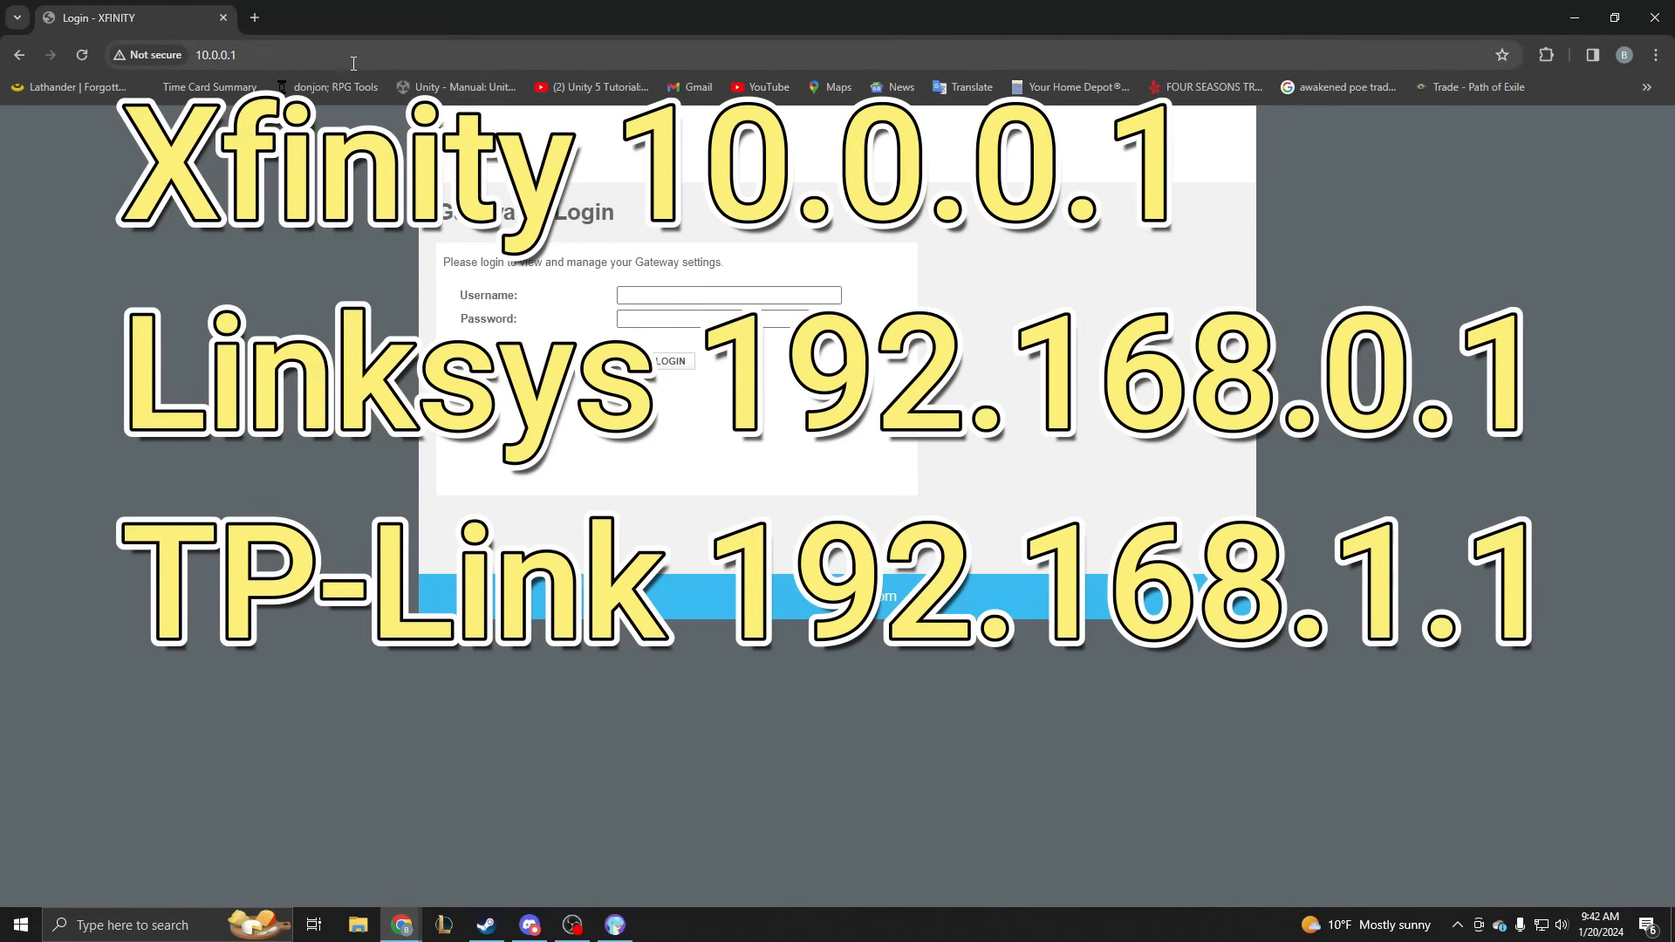
- Load the 10.0.0.1 Xfinity Gateway login page and fill its username and password fields
{"action": "left_click", "coordinate": [216, 55]}
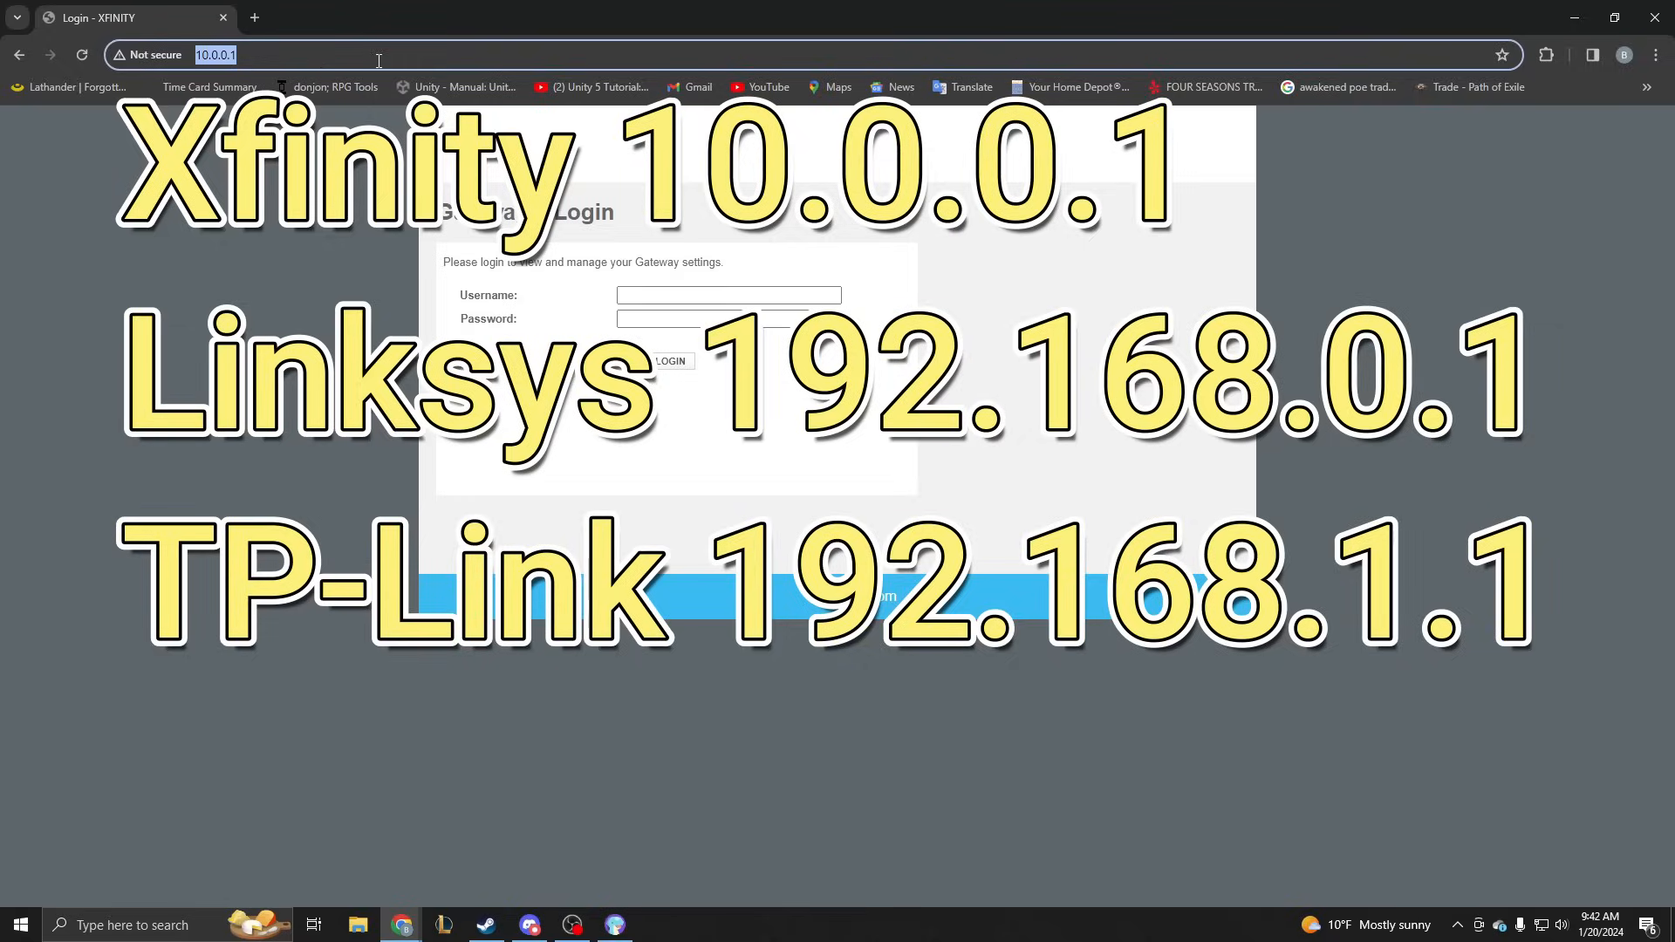
{"action": "mouse_move", "coordinate": [759, 24]}
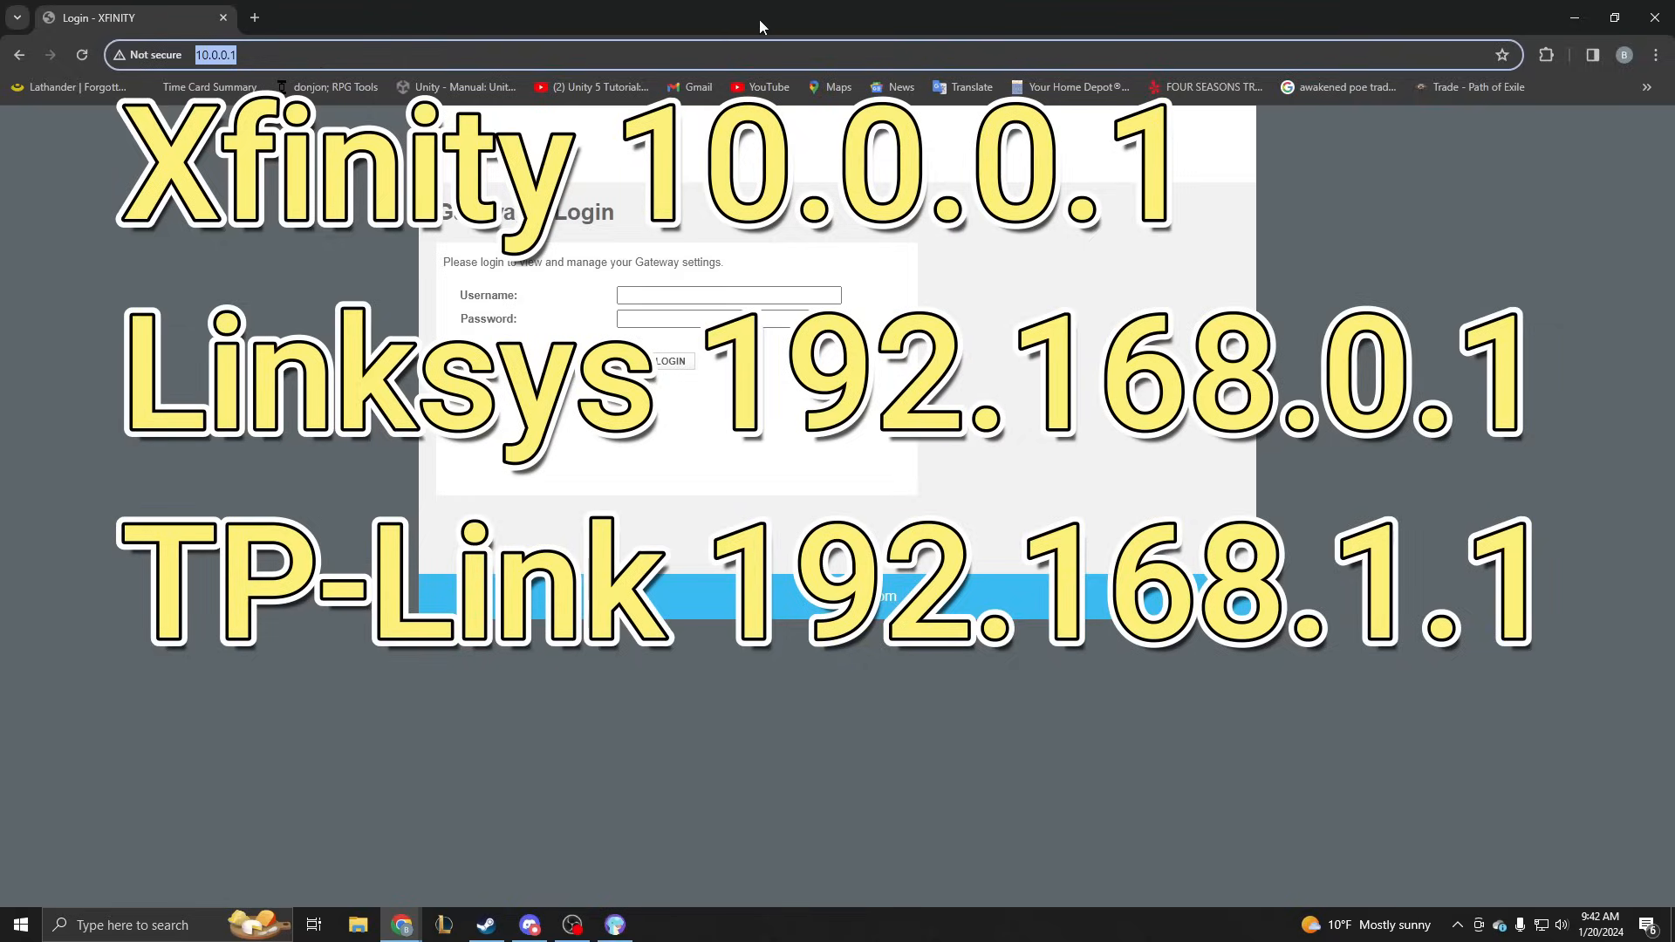
{"action": "mouse_move", "coordinate": [750, 26]}
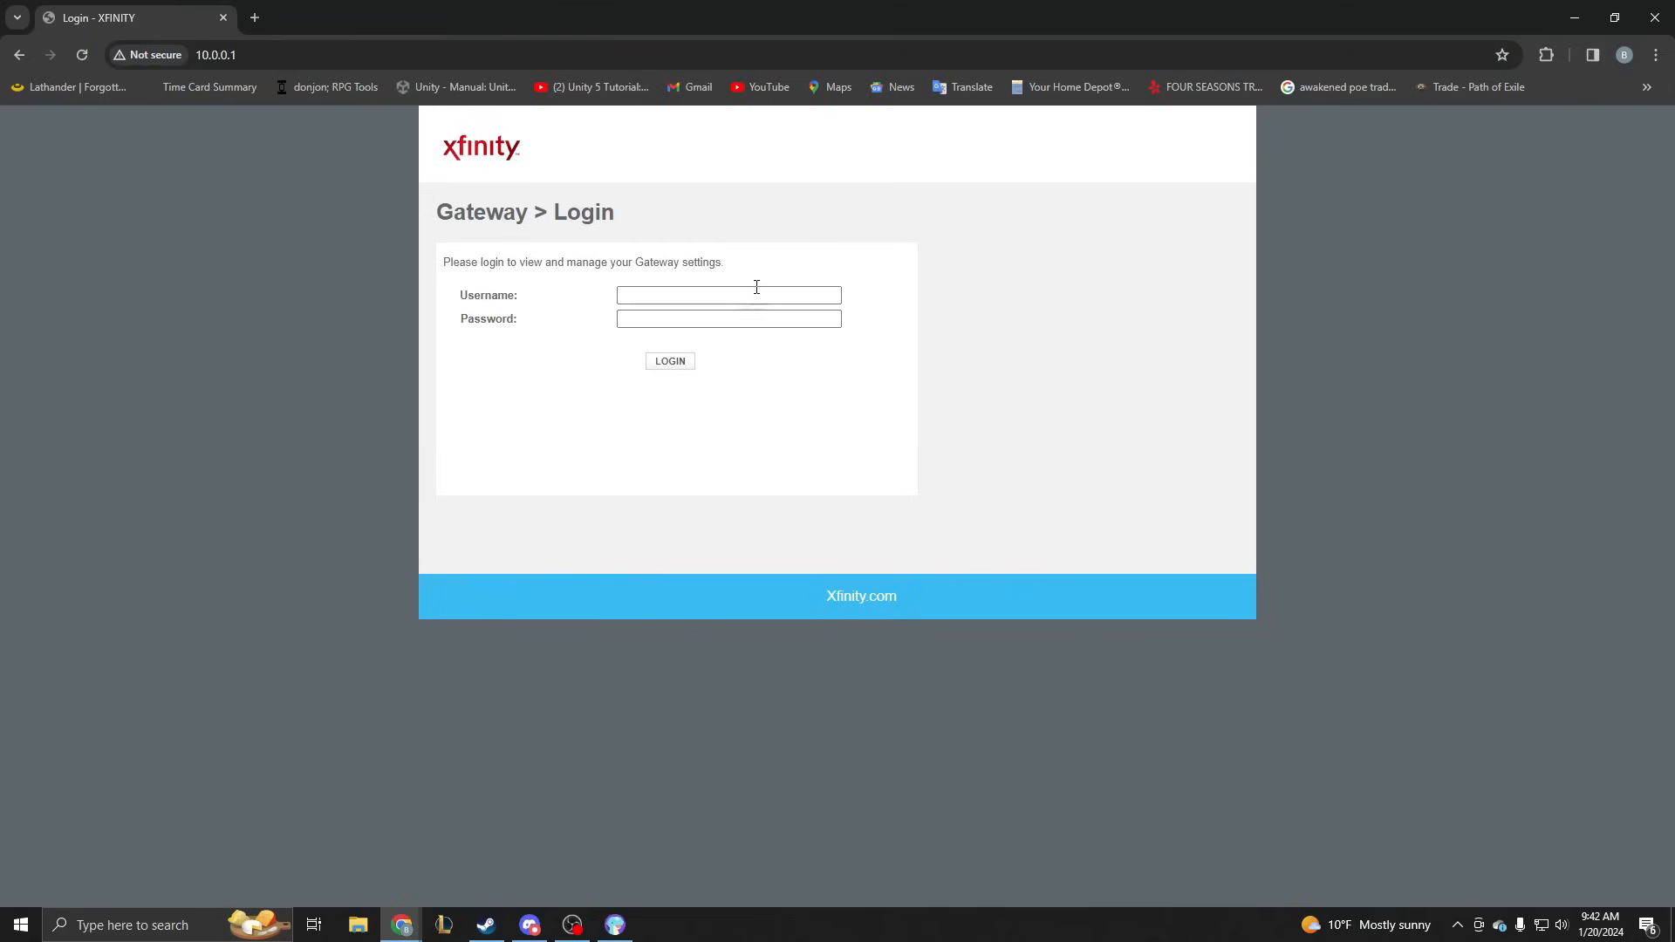
{"action": "left_click", "coordinate": [728, 319]}
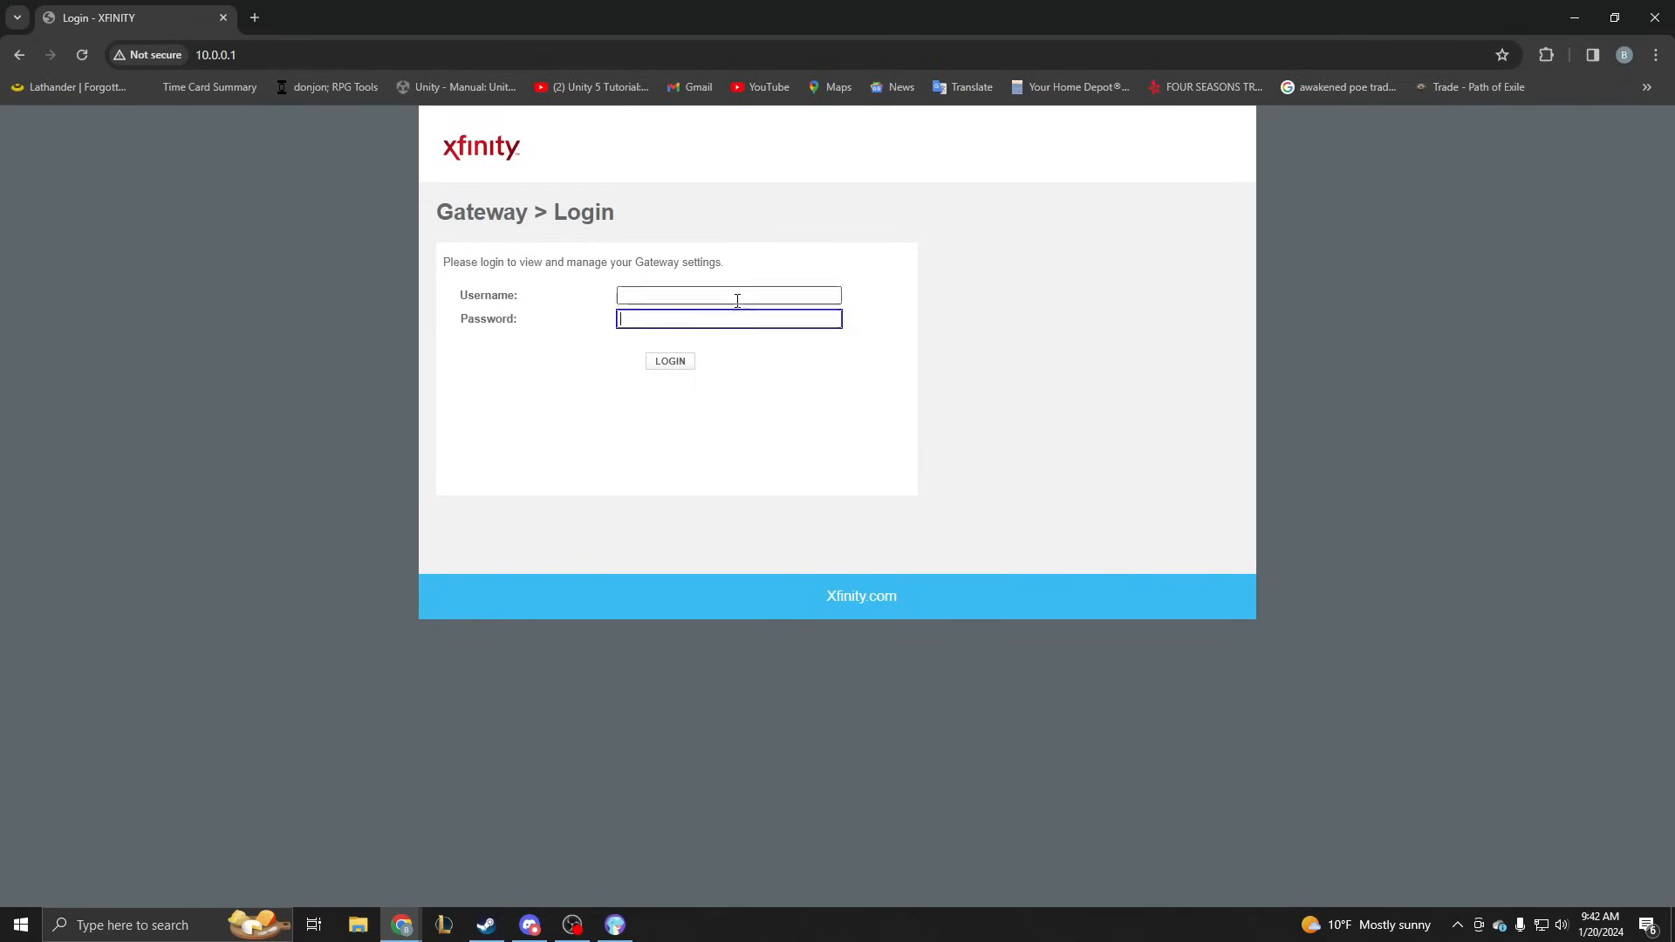
{"action": "left_click", "coordinate": [728, 295]}
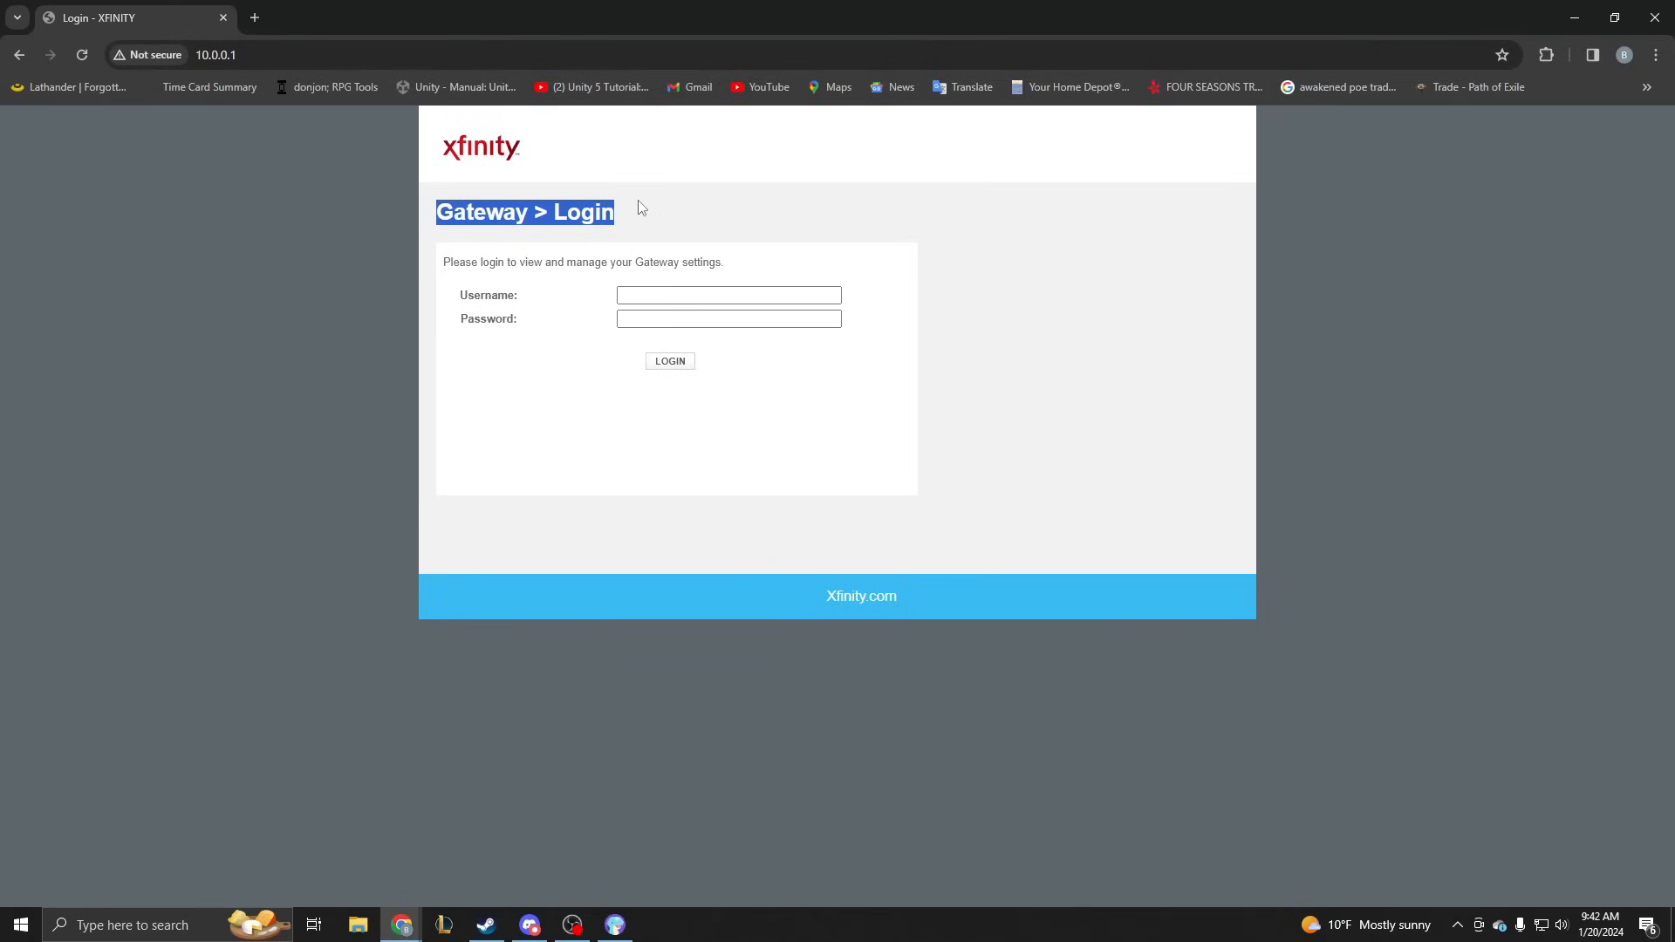
{"action": "mouse_move", "coordinate": [659, 193]}
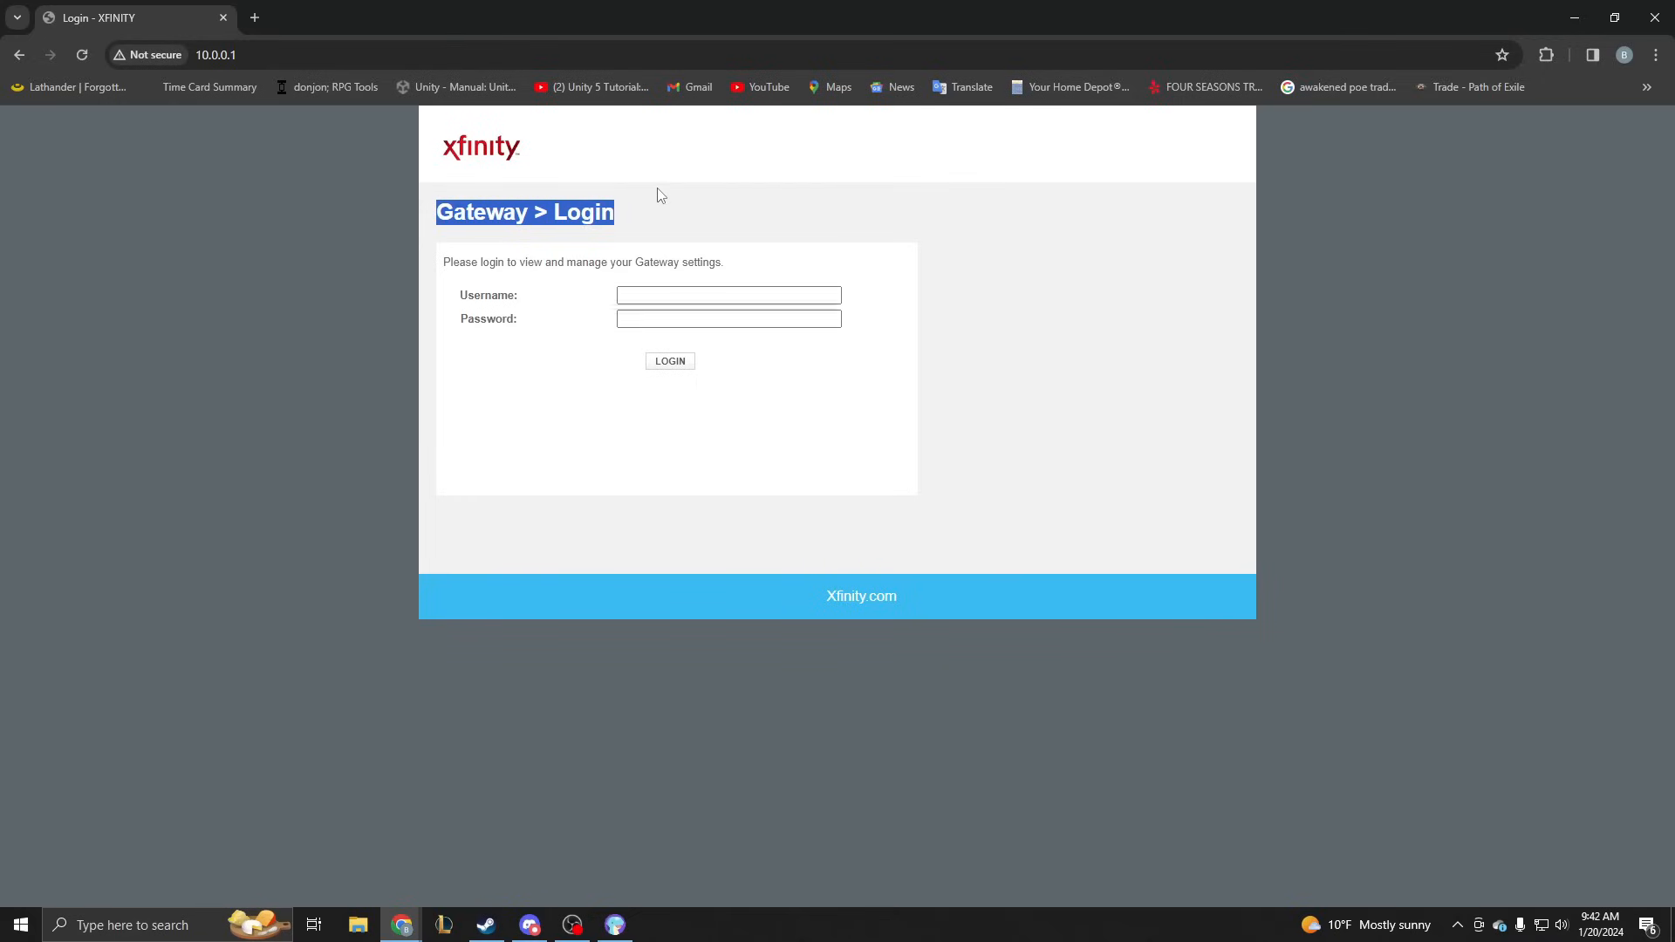
{"action": "left_click", "coordinate": [216, 55]}
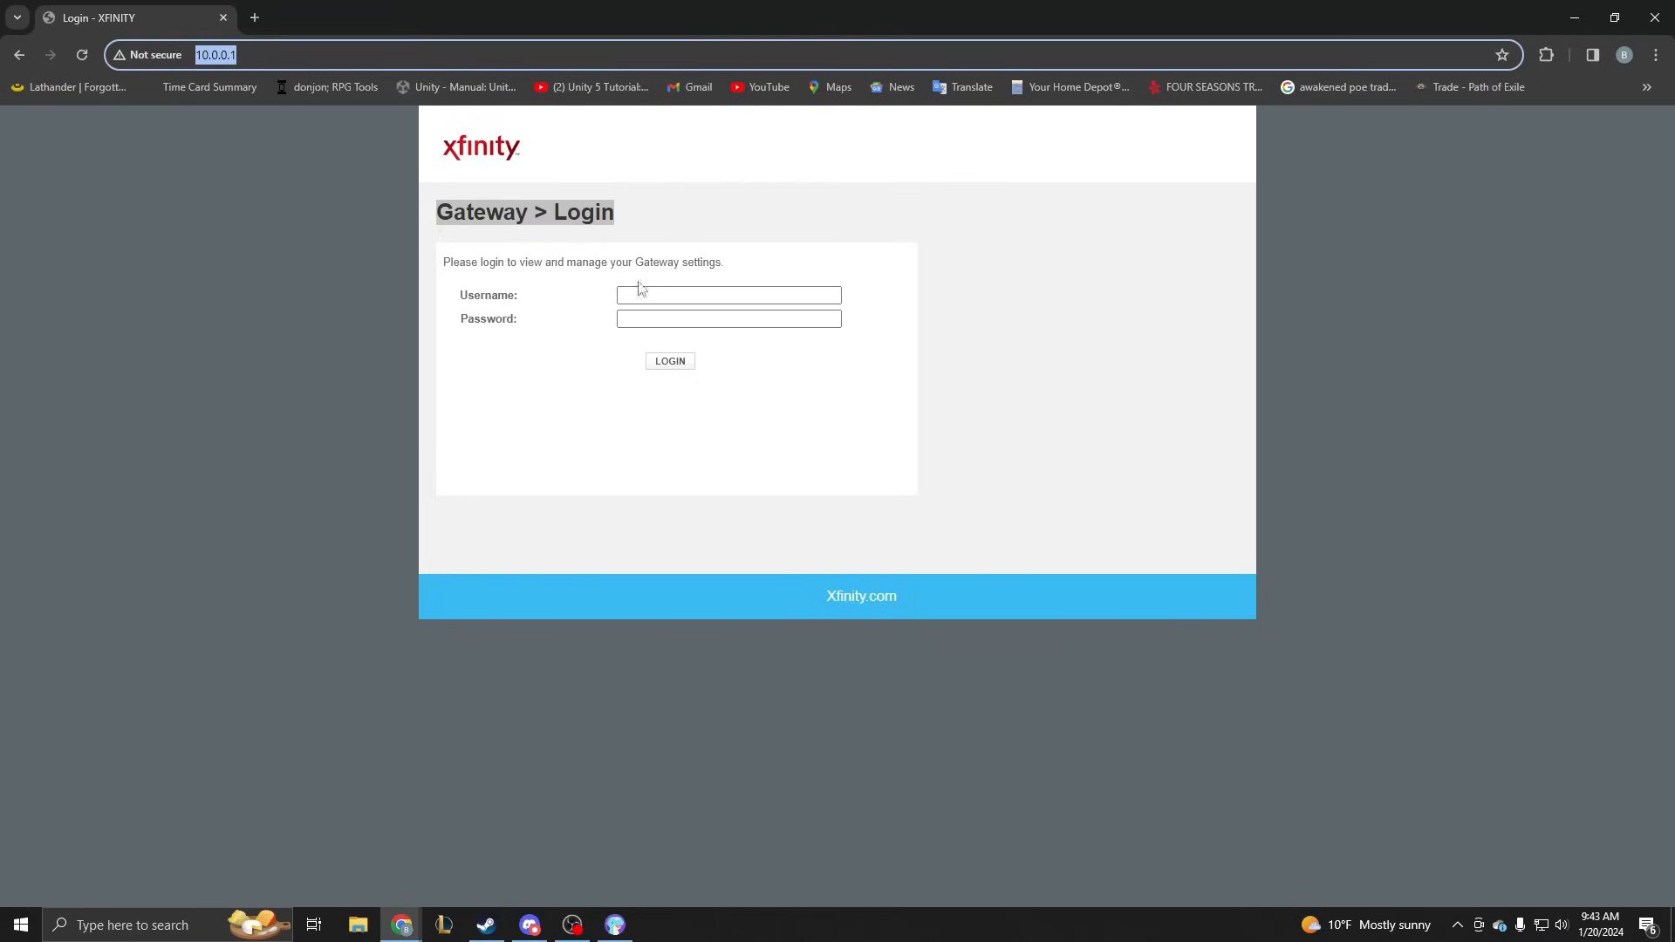
{"action": "mouse_move", "coordinate": [1202, 434]}
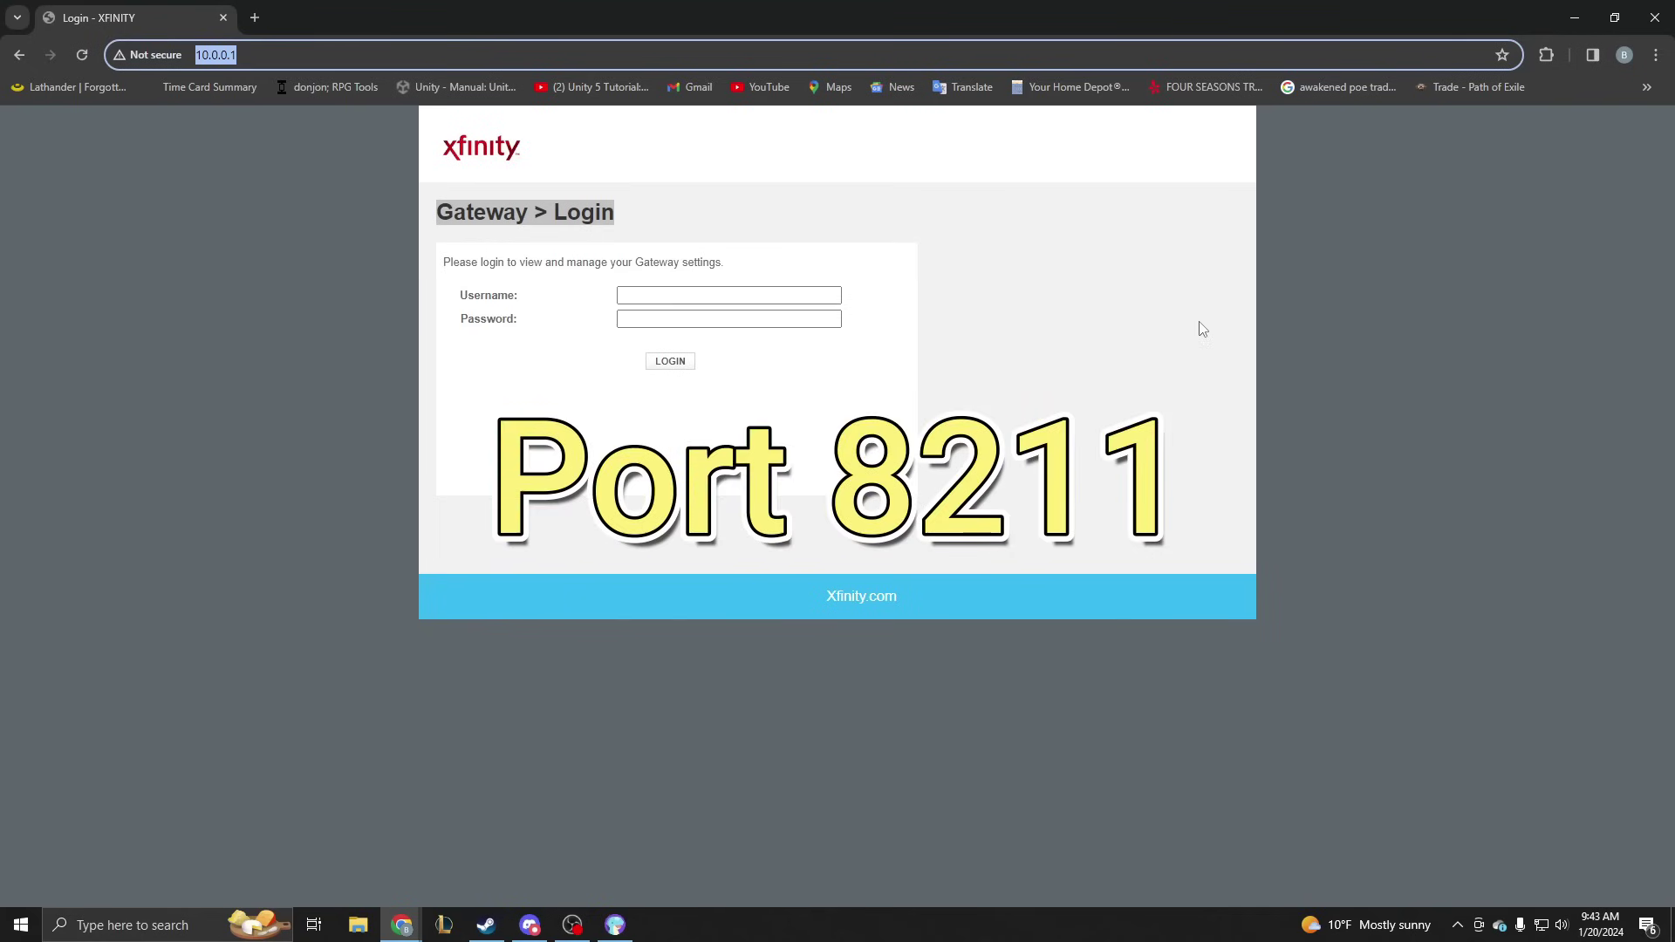
{"action": "mouse_move", "coordinate": [1121, 333]}
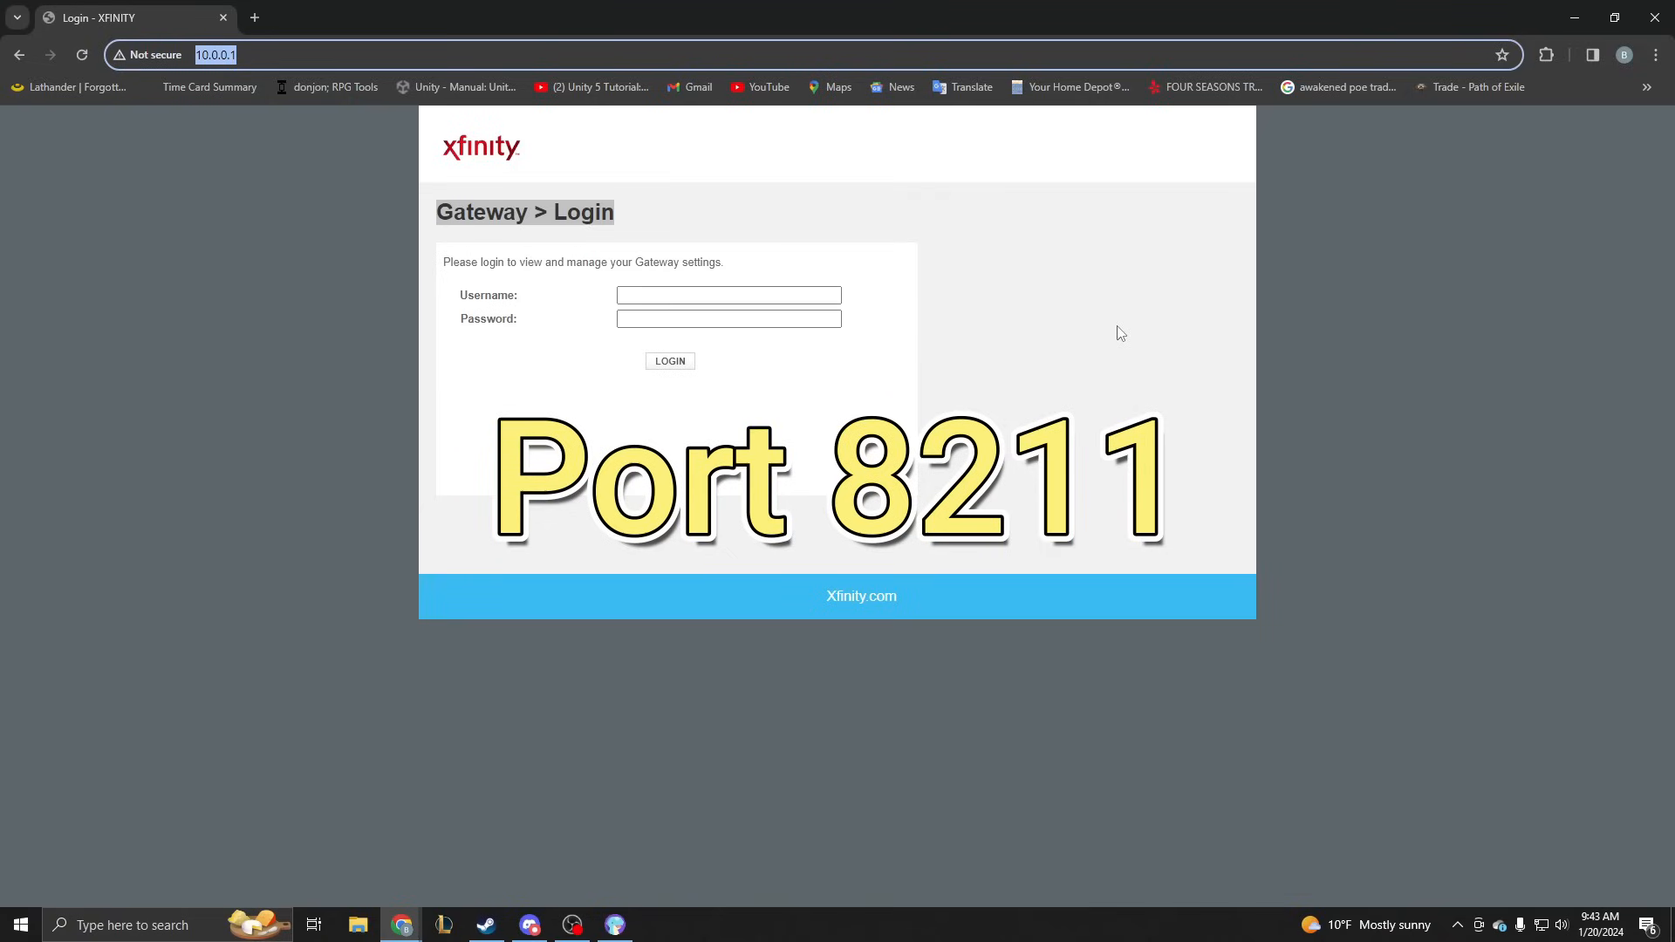
{"action": "mouse_move", "coordinate": [1324, 193]}
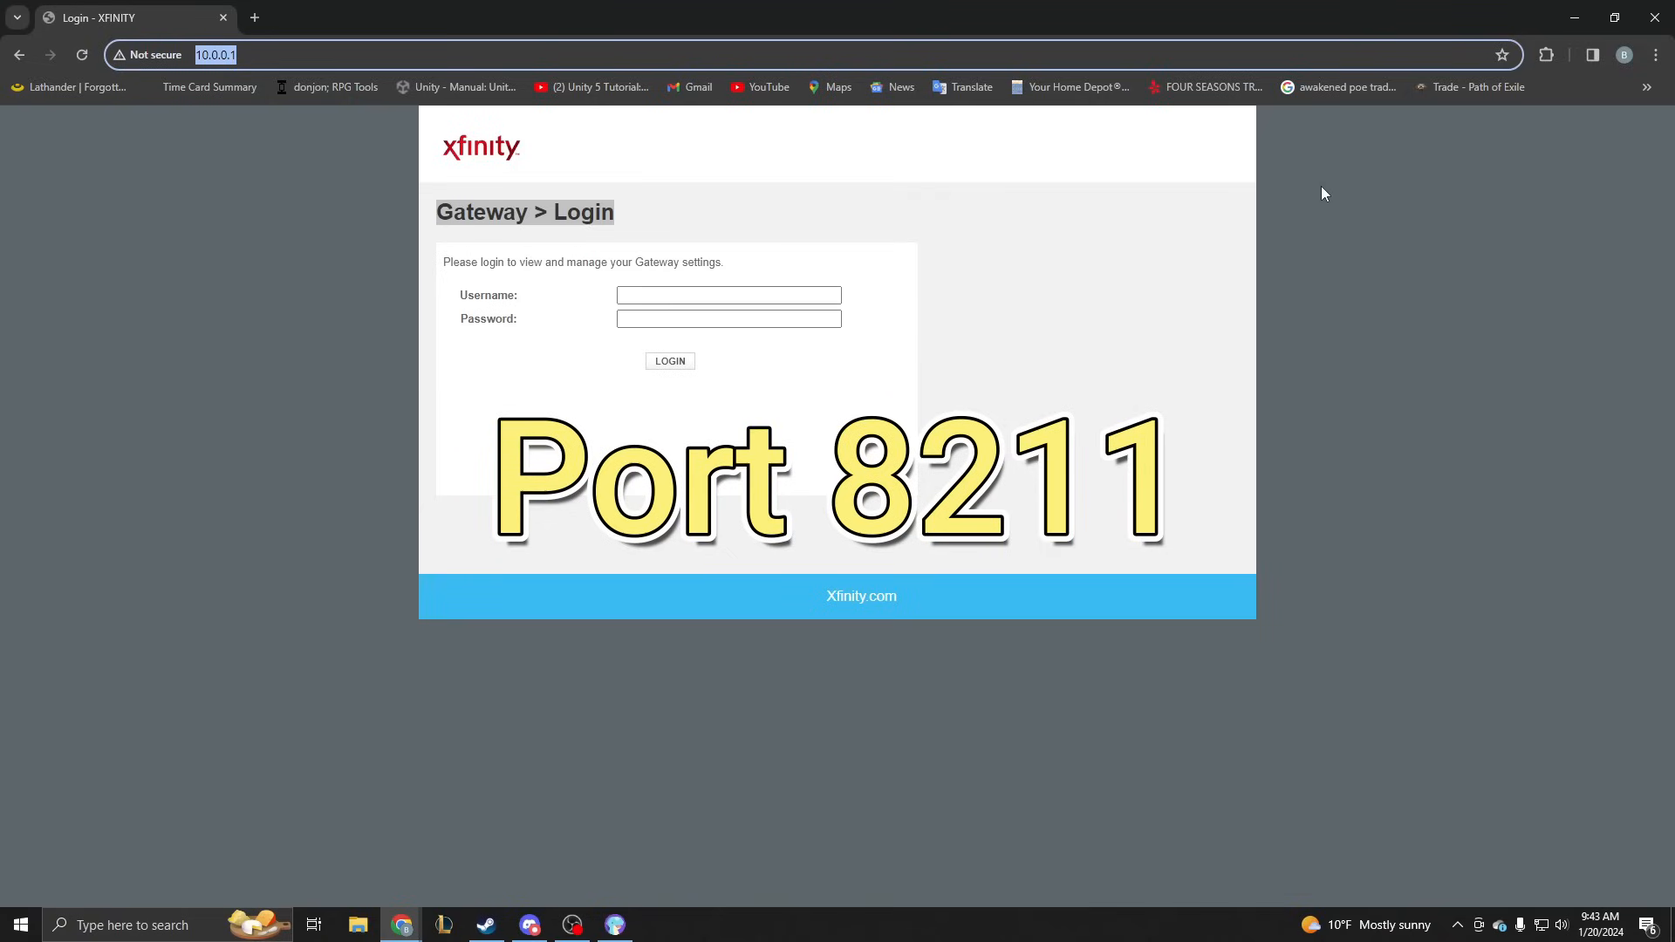
{"action": "mouse_move", "coordinate": [662, 833]}
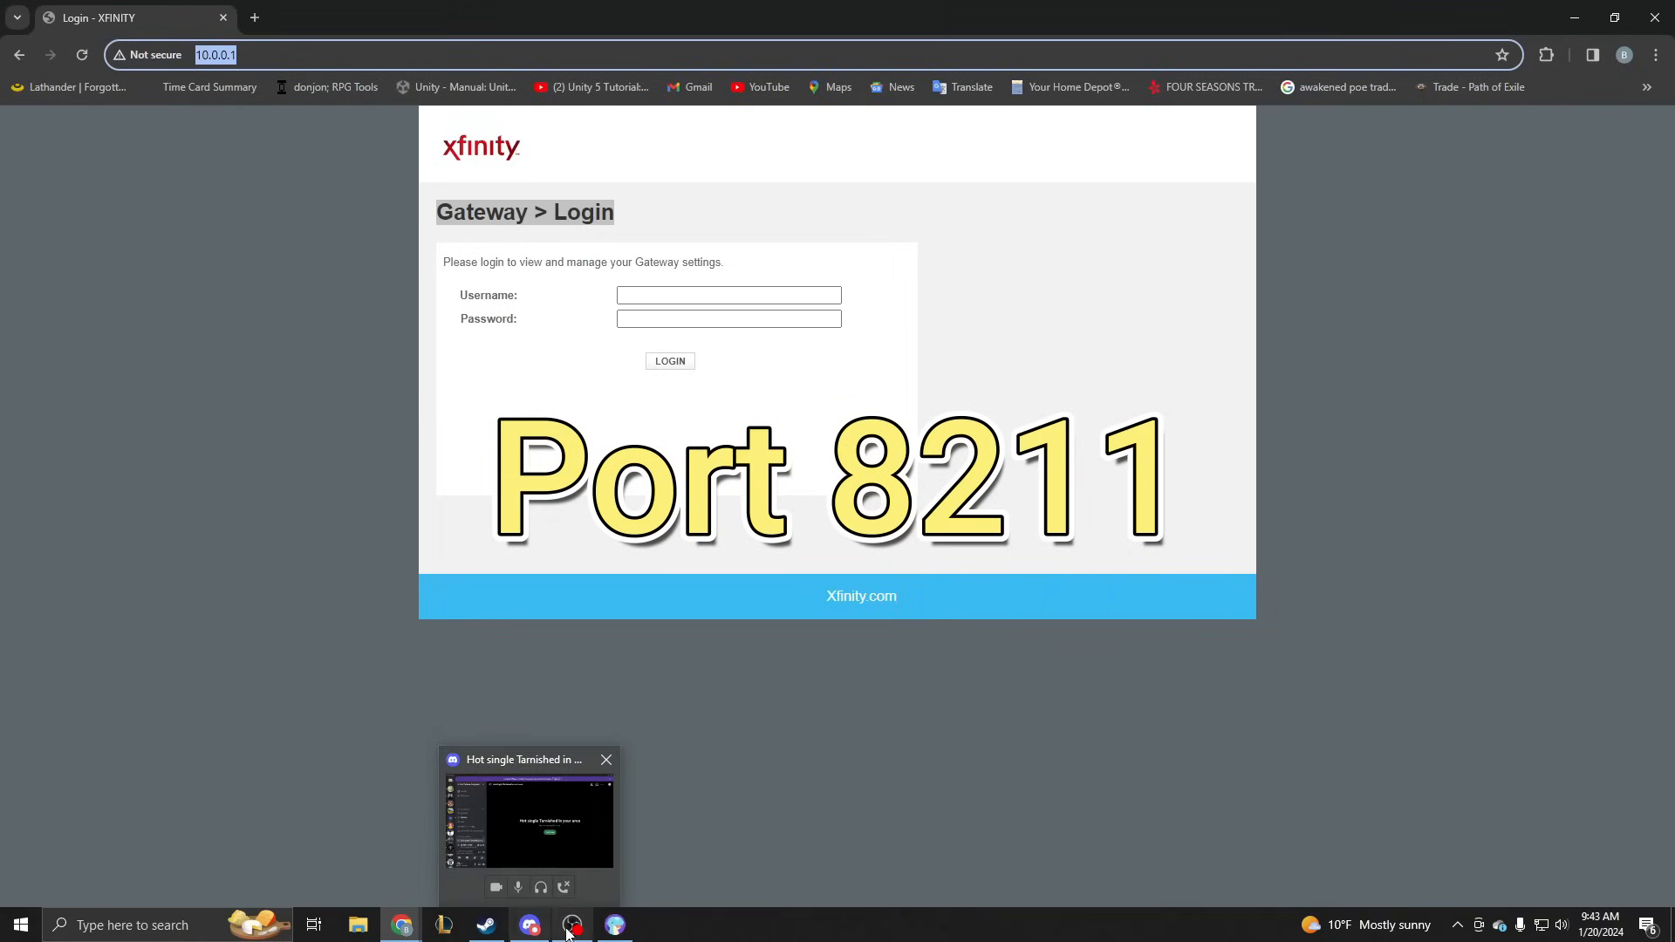
{"action": "left_click", "coordinate": [605, 759]}
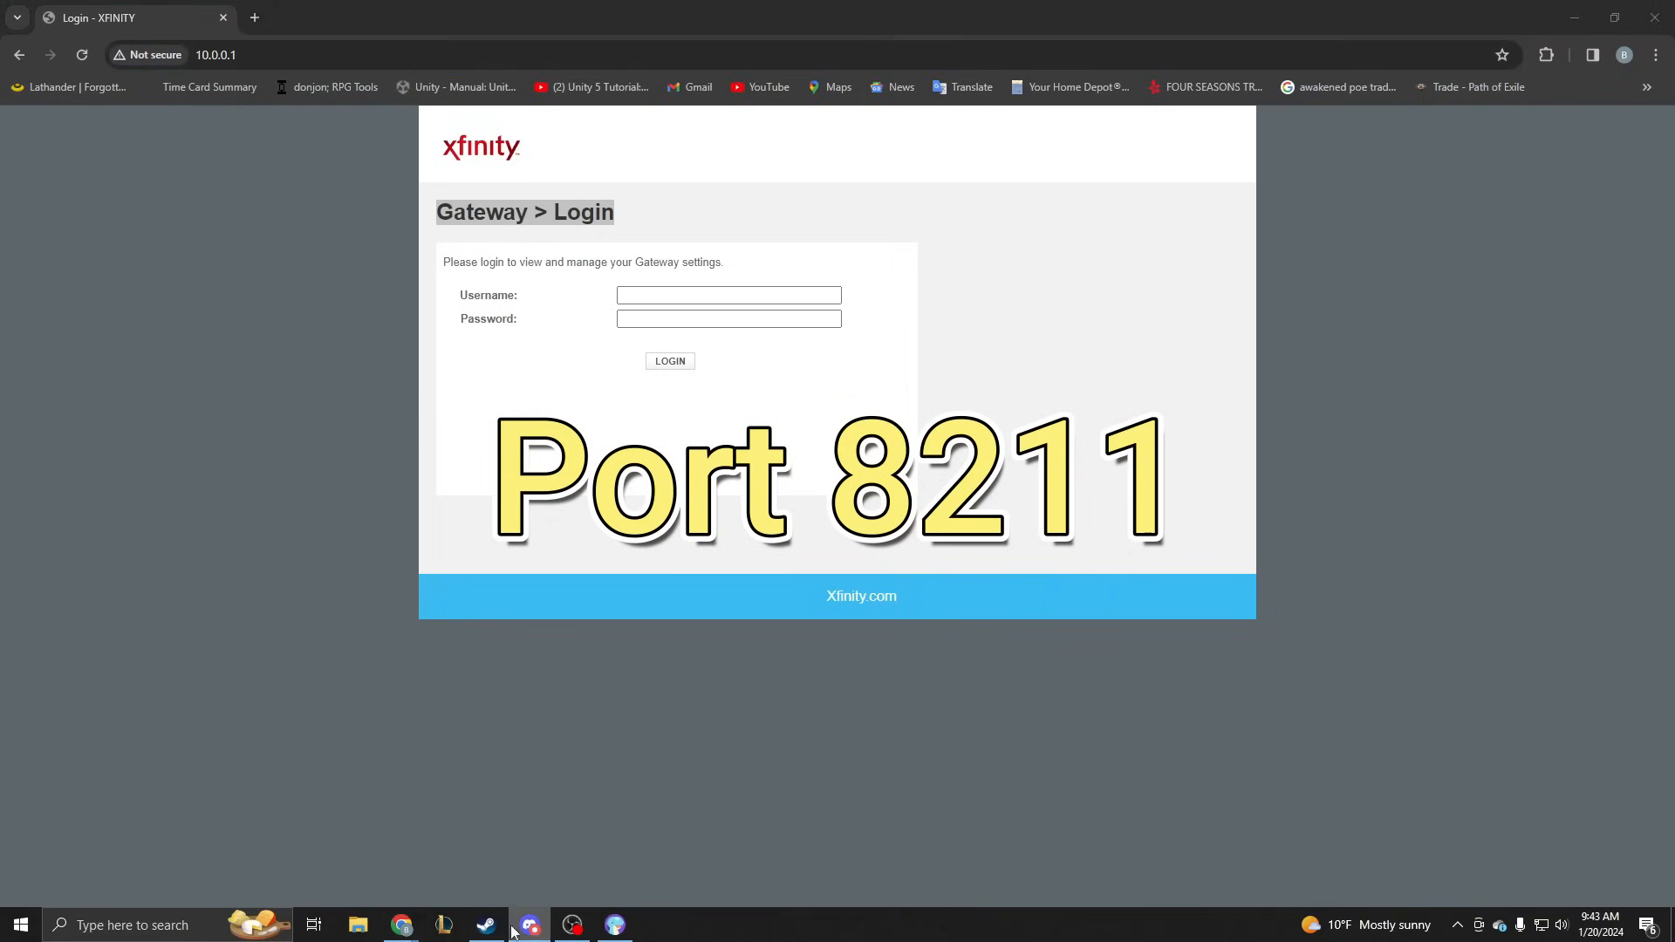
- Launch Palworld, open Join Multiplayer Game, and enter server address 10.0.0.200:8211
{"action": "left_click", "coordinate": [485, 925]}
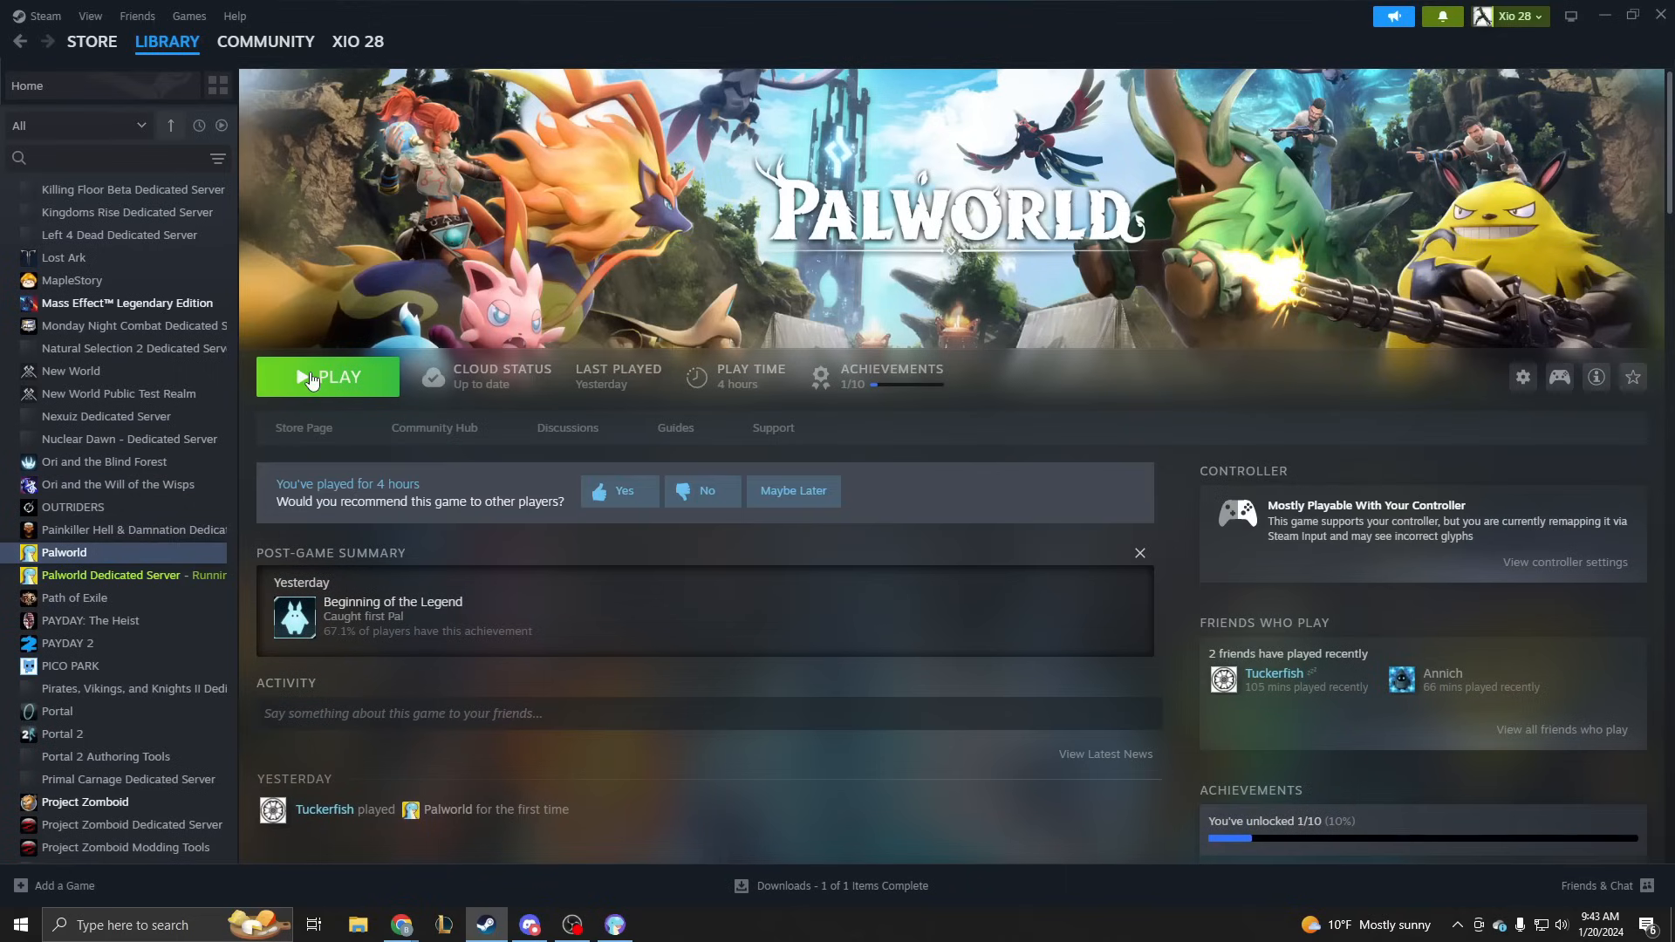
{"action": "left_click", "coordinate": [327, 376]}
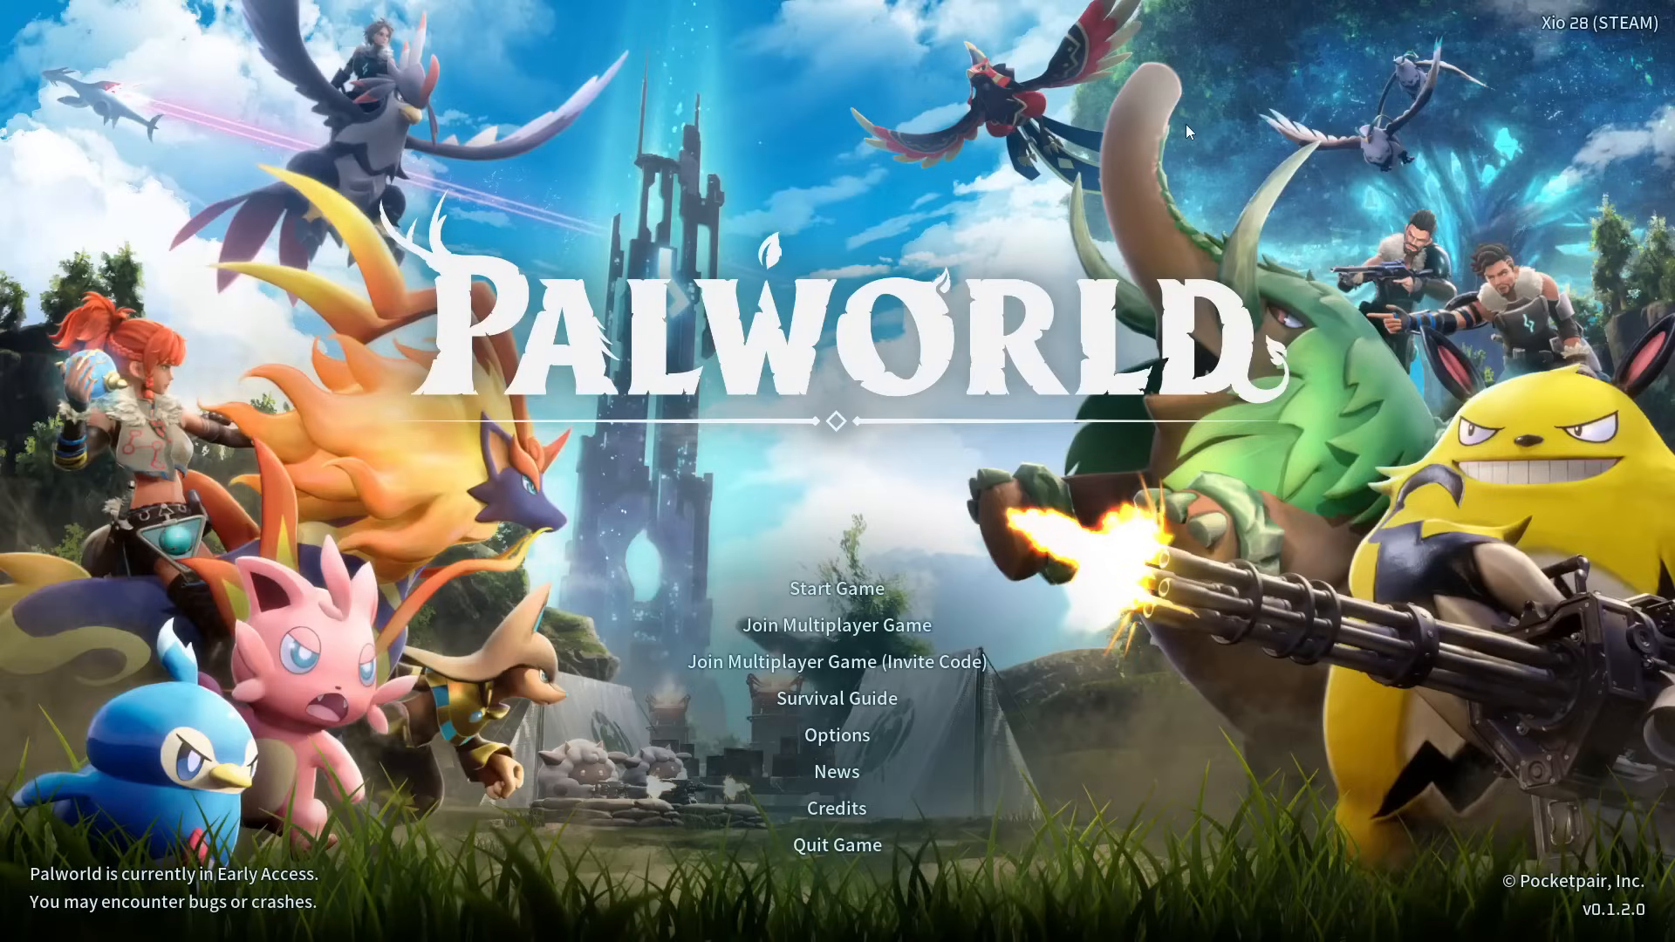
{"action": "mouse_move", "coordinate": [722, 640]}
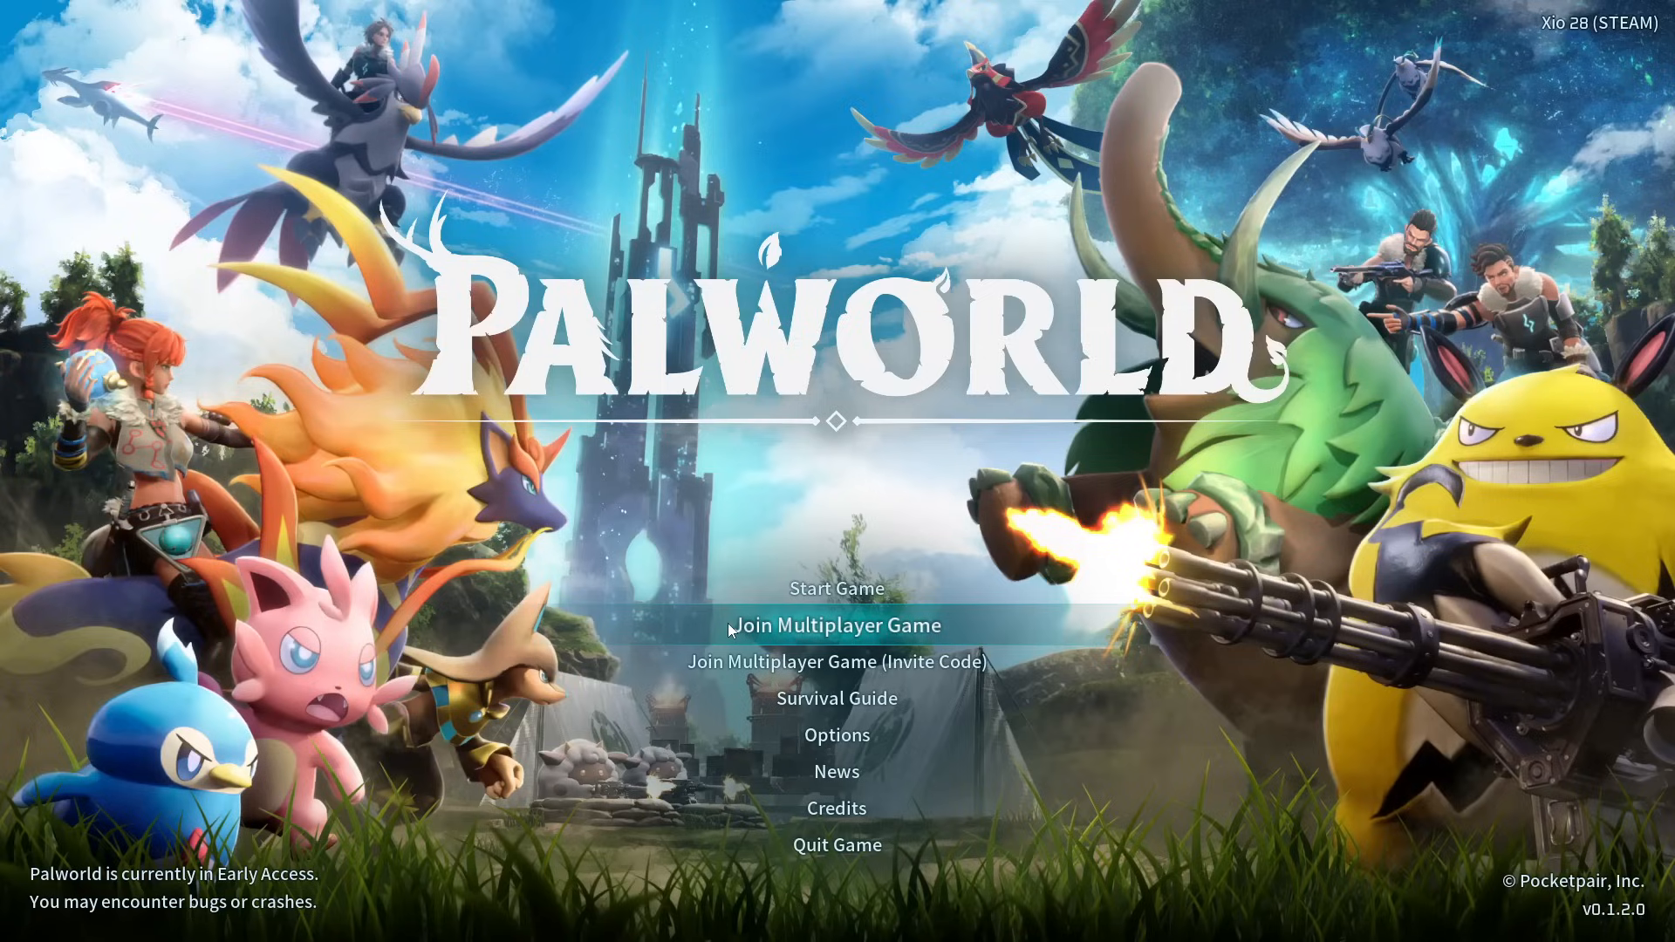
{"action": "left_click", "coordinate": [835, 625]}
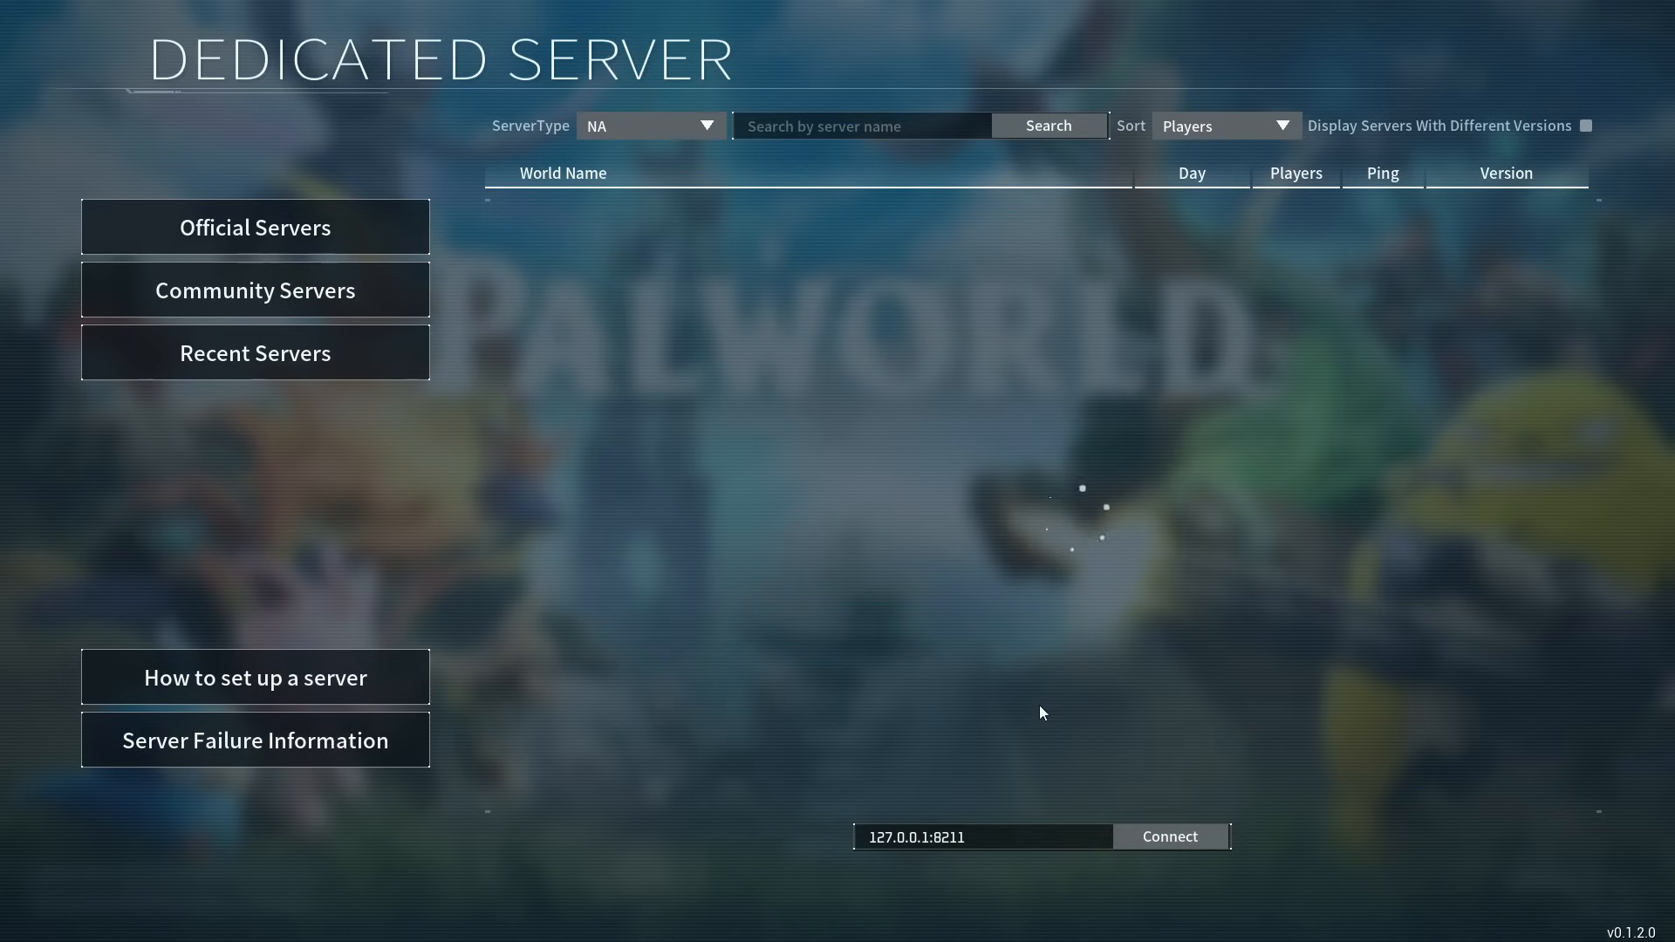
{"action": "left_click", "coordinate": [254, 226]}
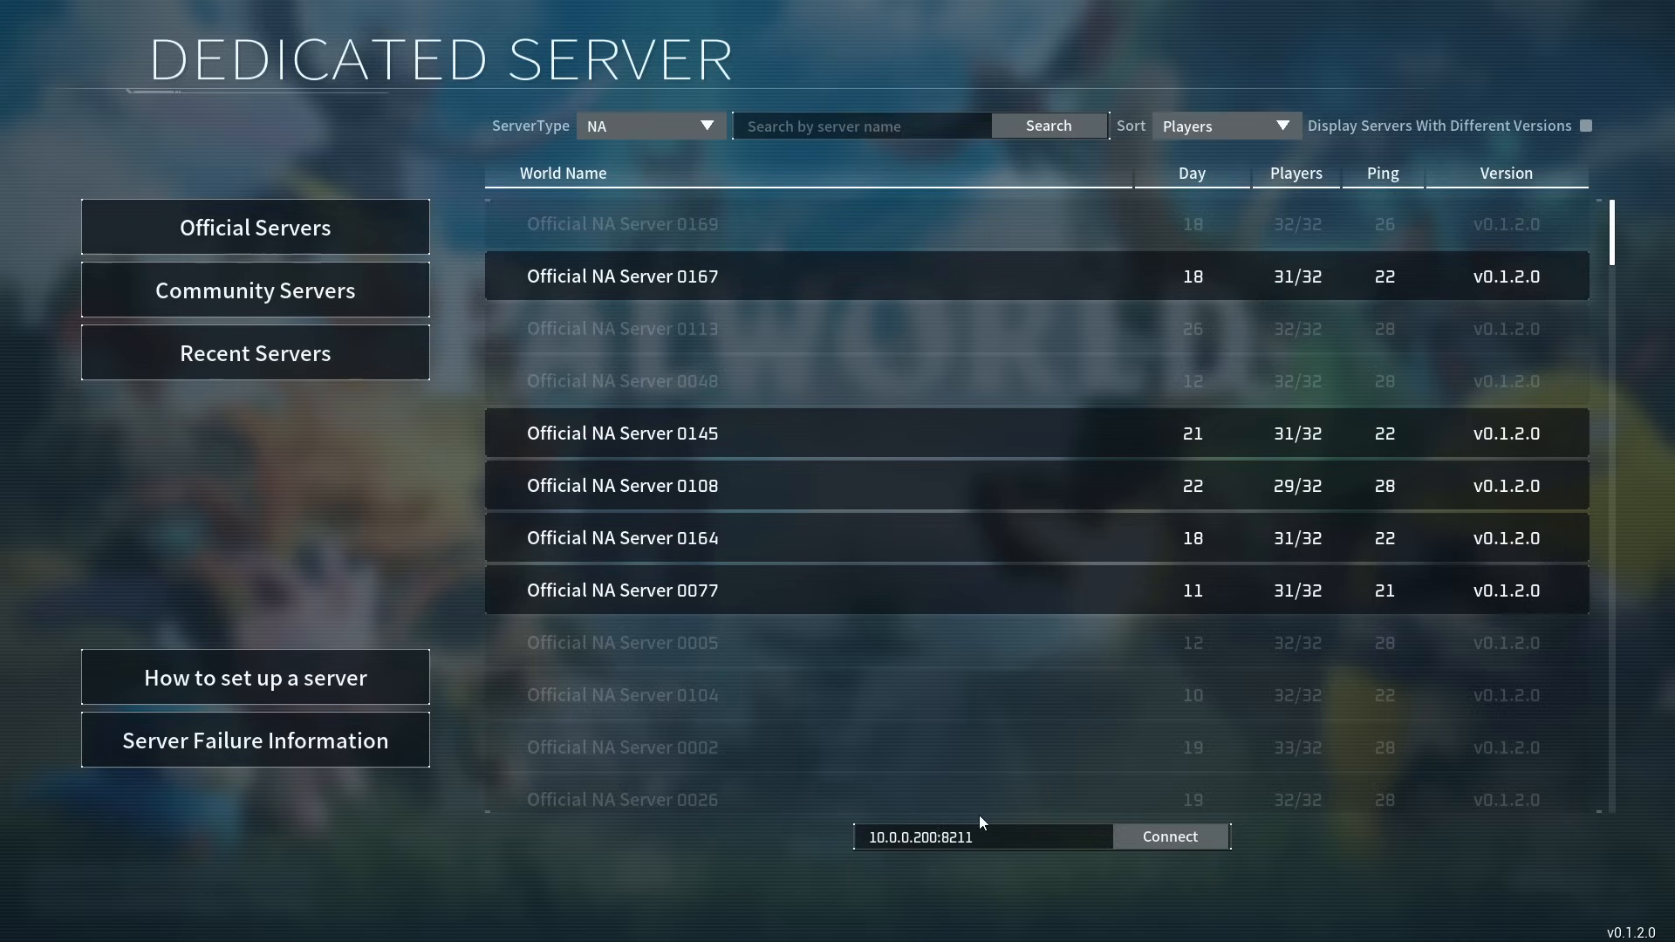
{"action": "double_click", "coordinate": [950, 836]}
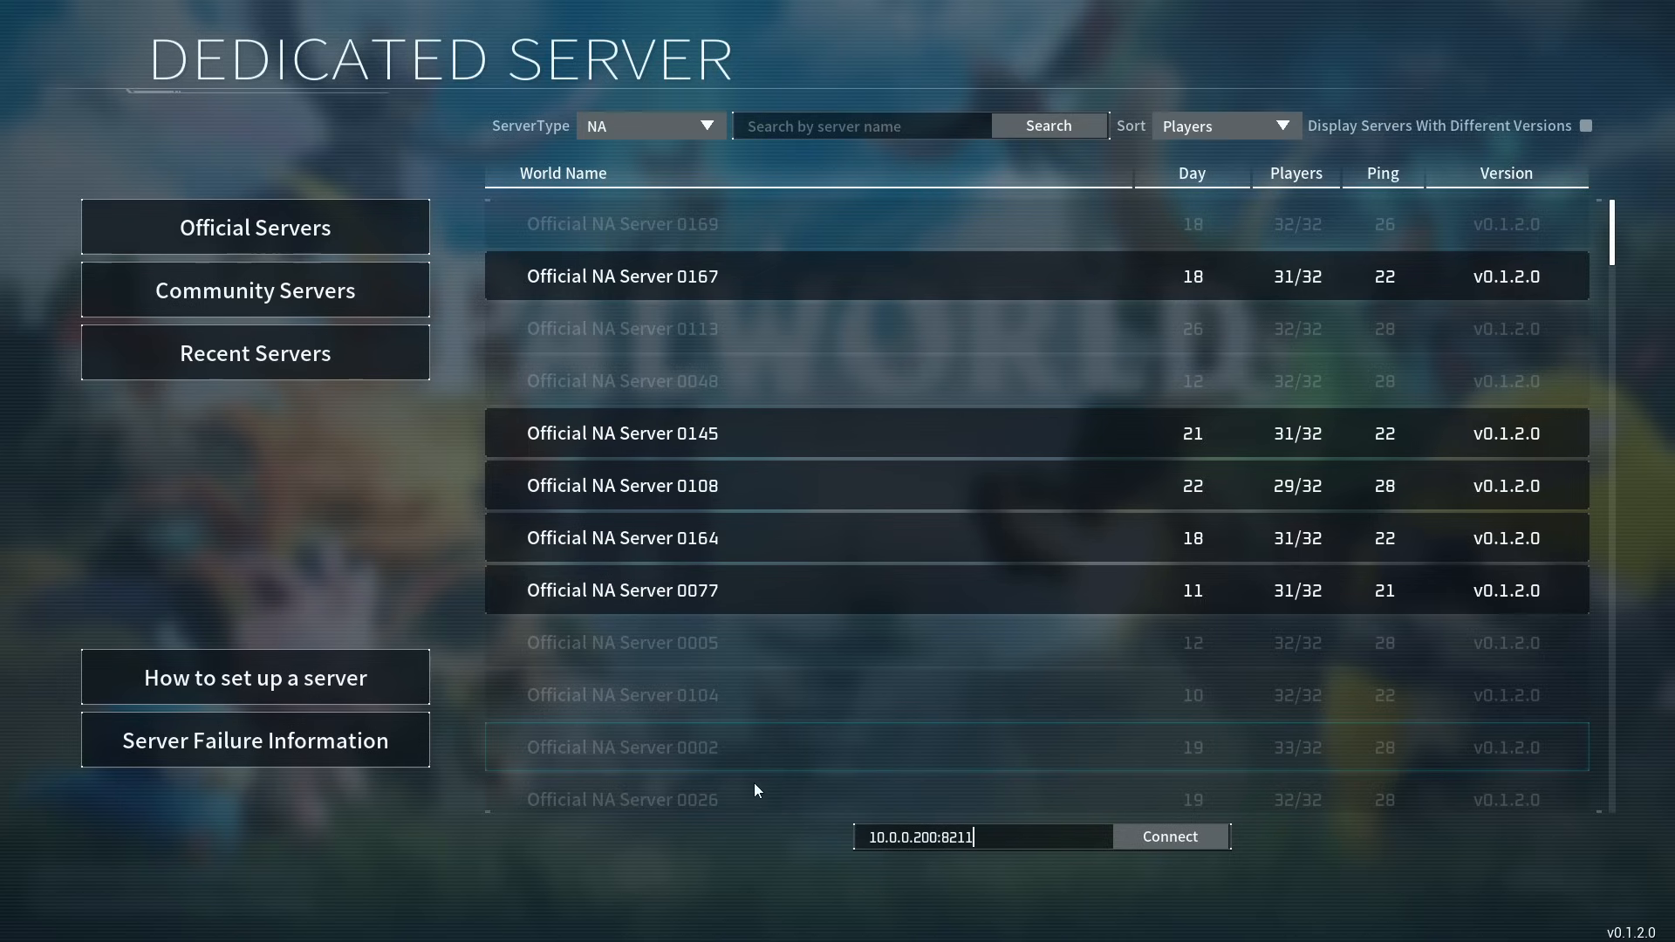
{"action": "left_click", "coordinate": [254, 290]}
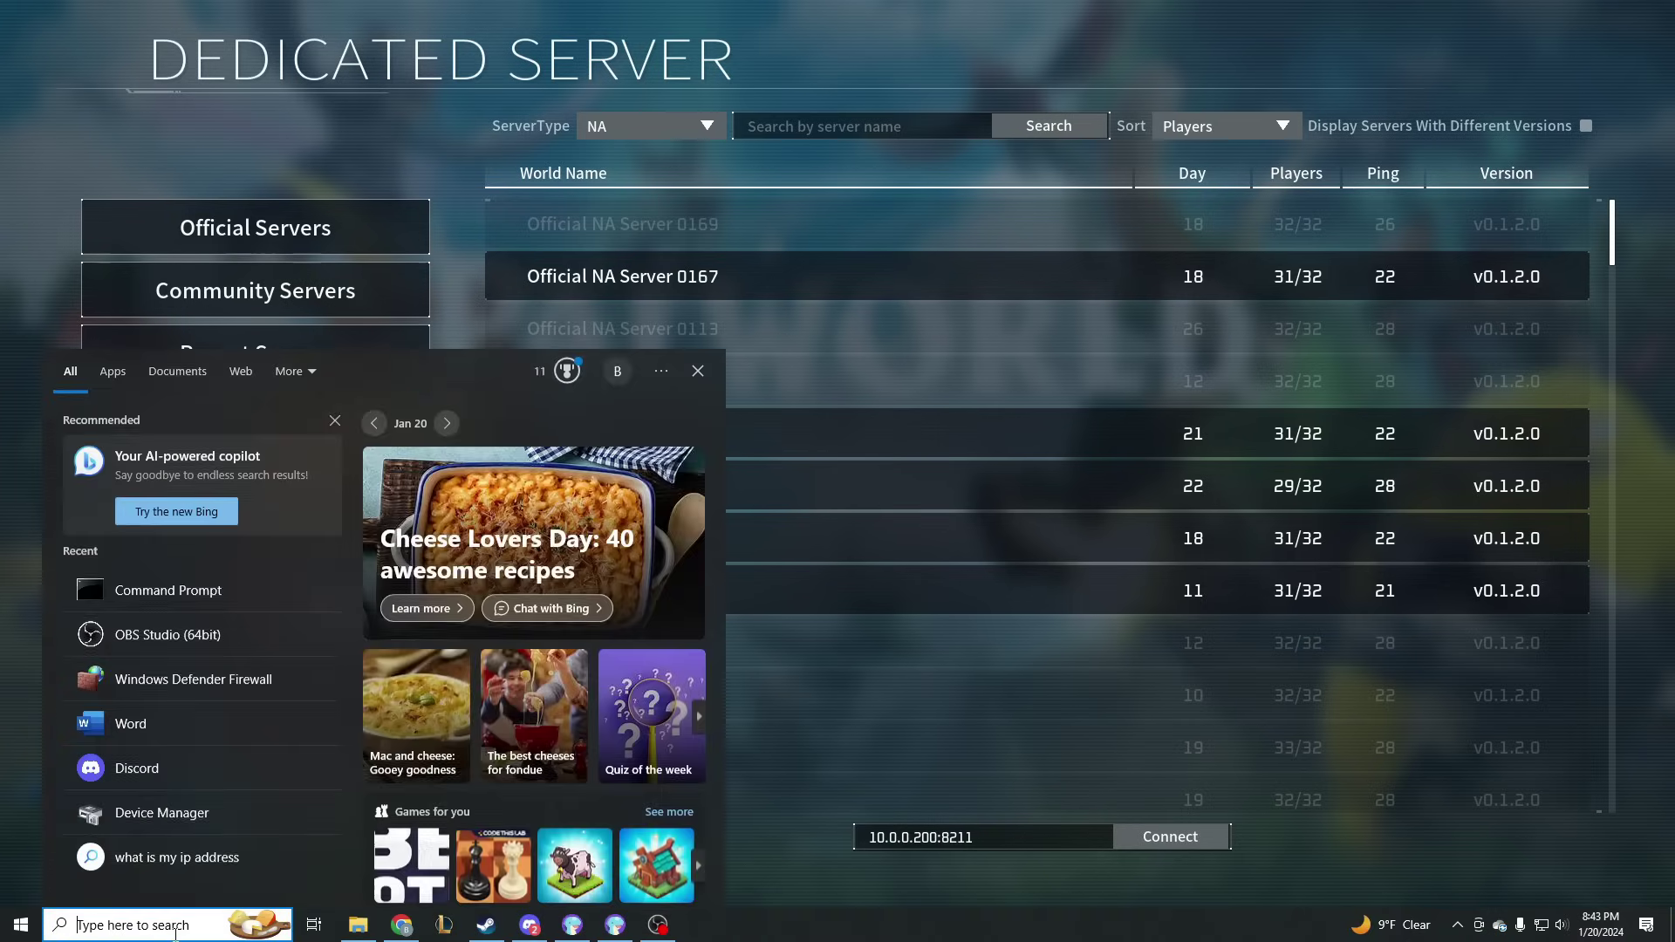
- Search 'cmd' in Windows and bring the Command Prompt window into focus
{"action": "type", "text": "cmd"}
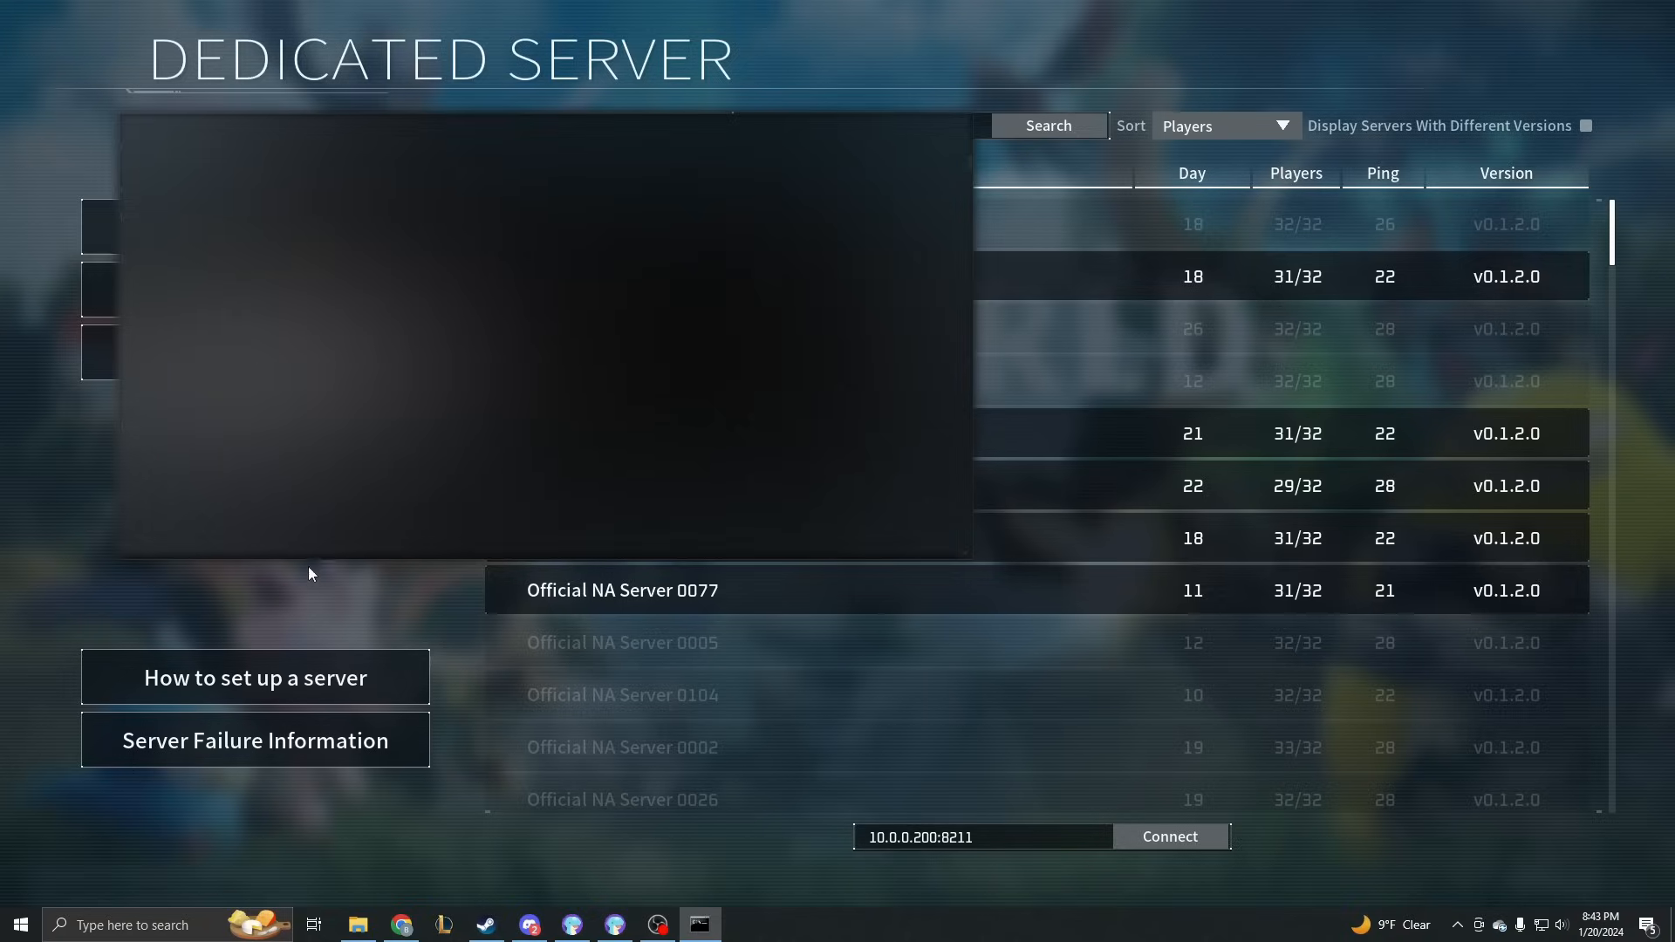
{"action": "mouse_move", "coordinate": [527, 563]}
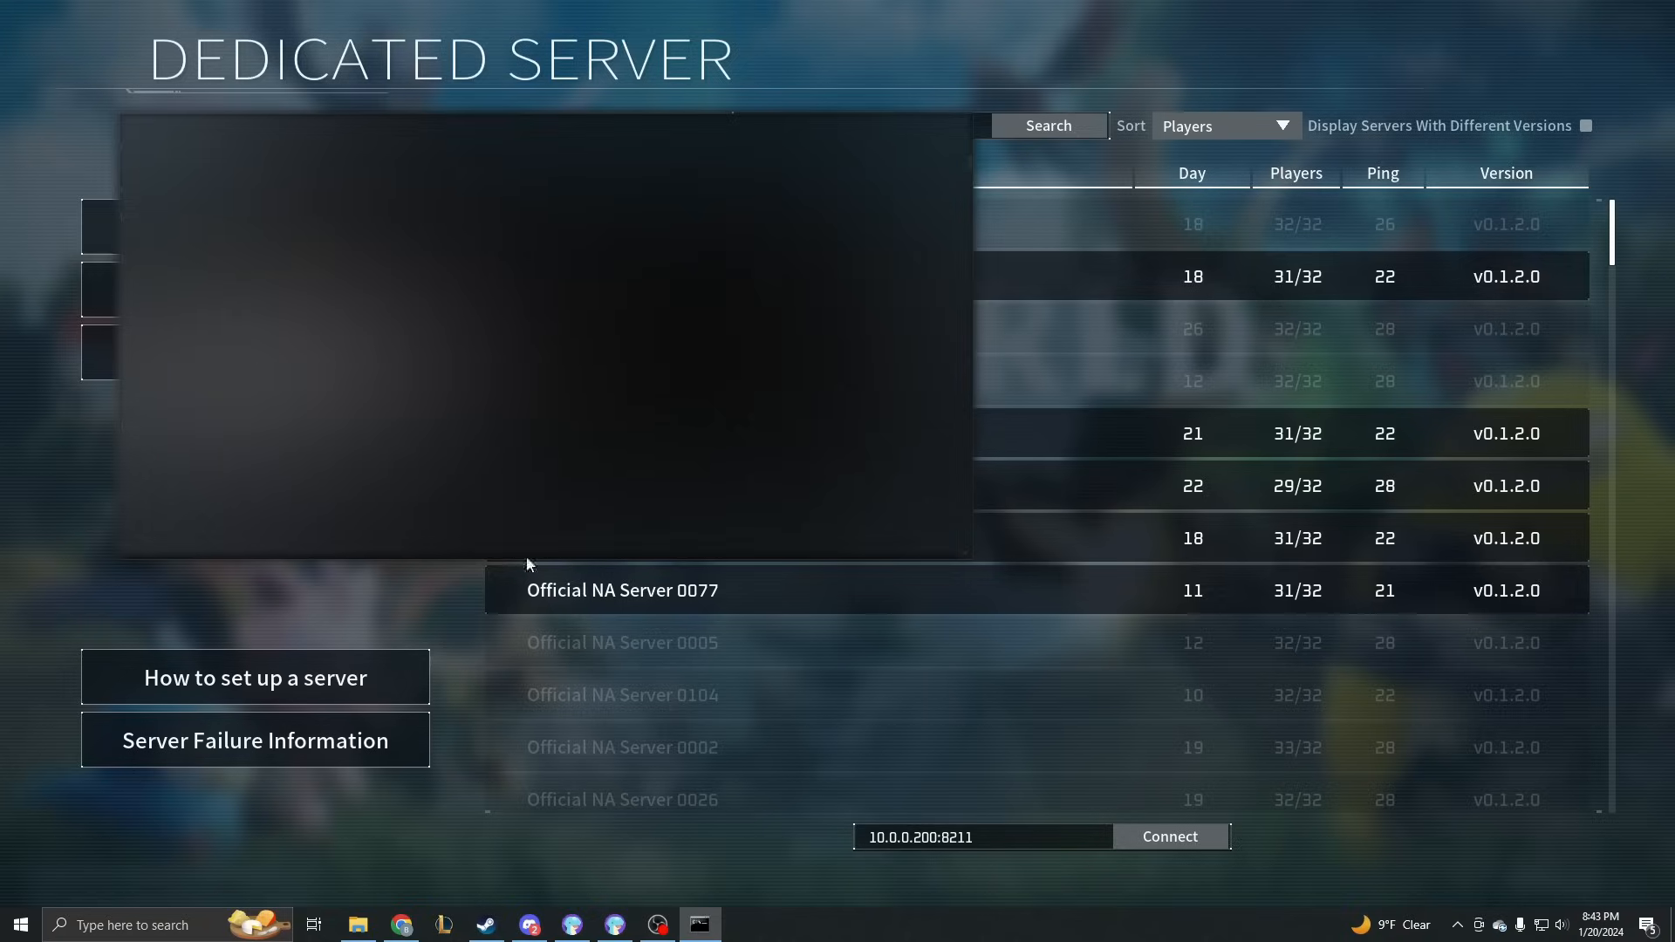
{"action": "left_click", "coordinate": [1170, 836]}
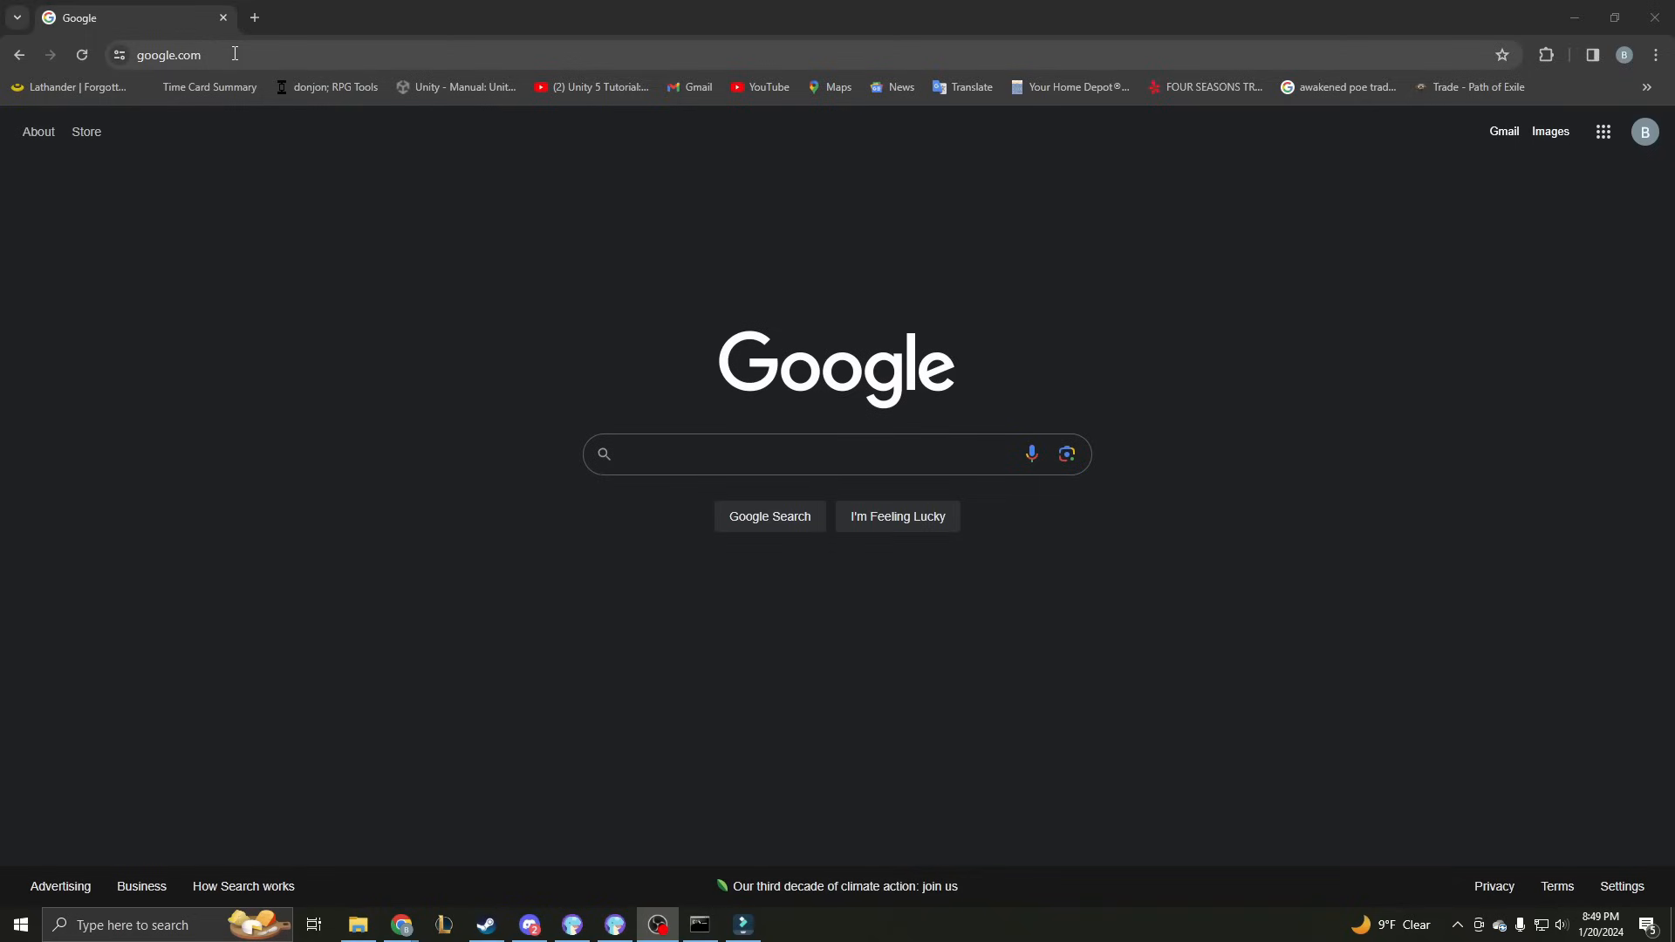
- Search Google for 'what is my ip address' and close whatismyipaddress.com's video ad
{"action": "left_click", "coordinate": [174, 55]}
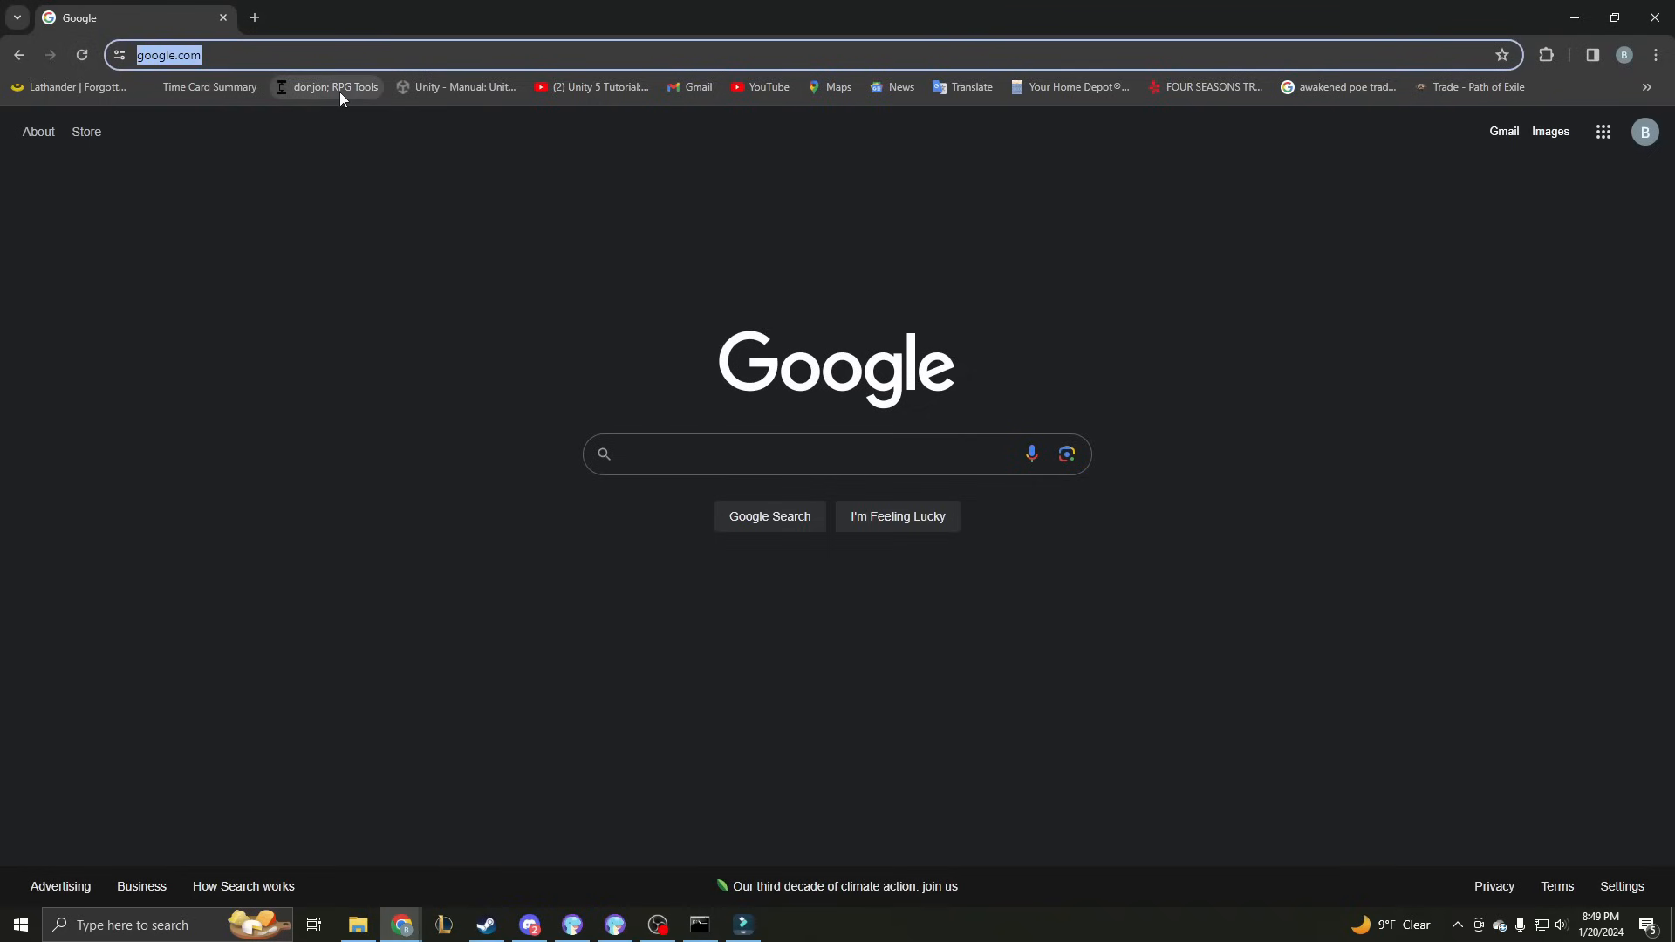
{"action": "mouse_move", "coordinate": [728, 477]}
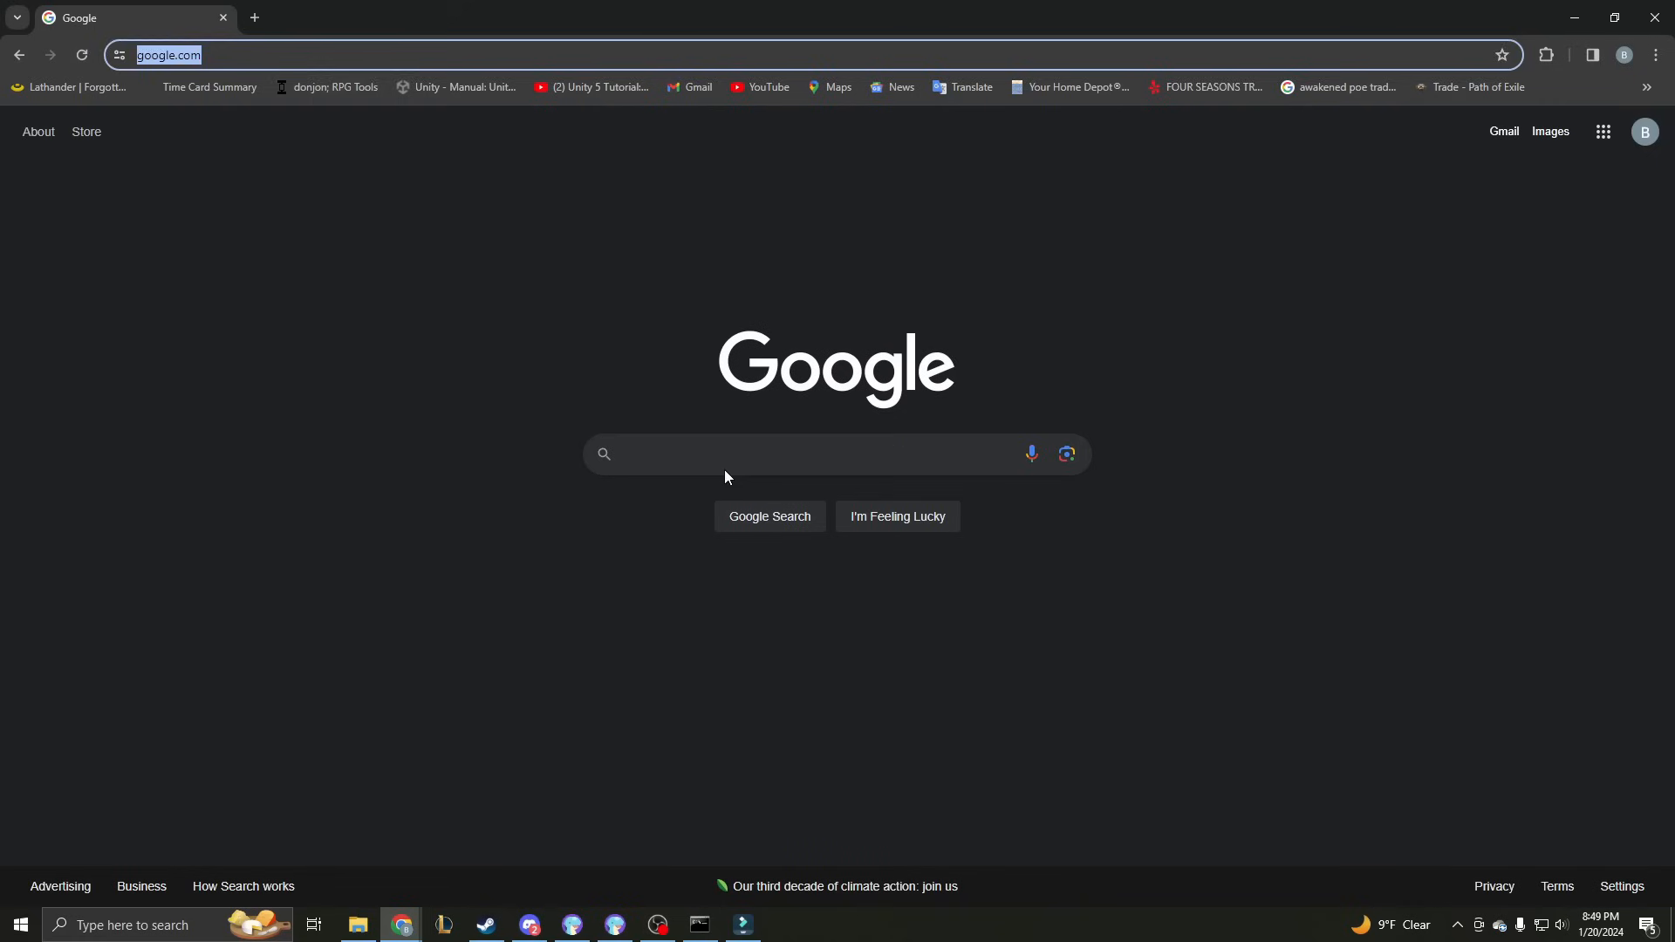
{"action": "type", "text": "wa"}
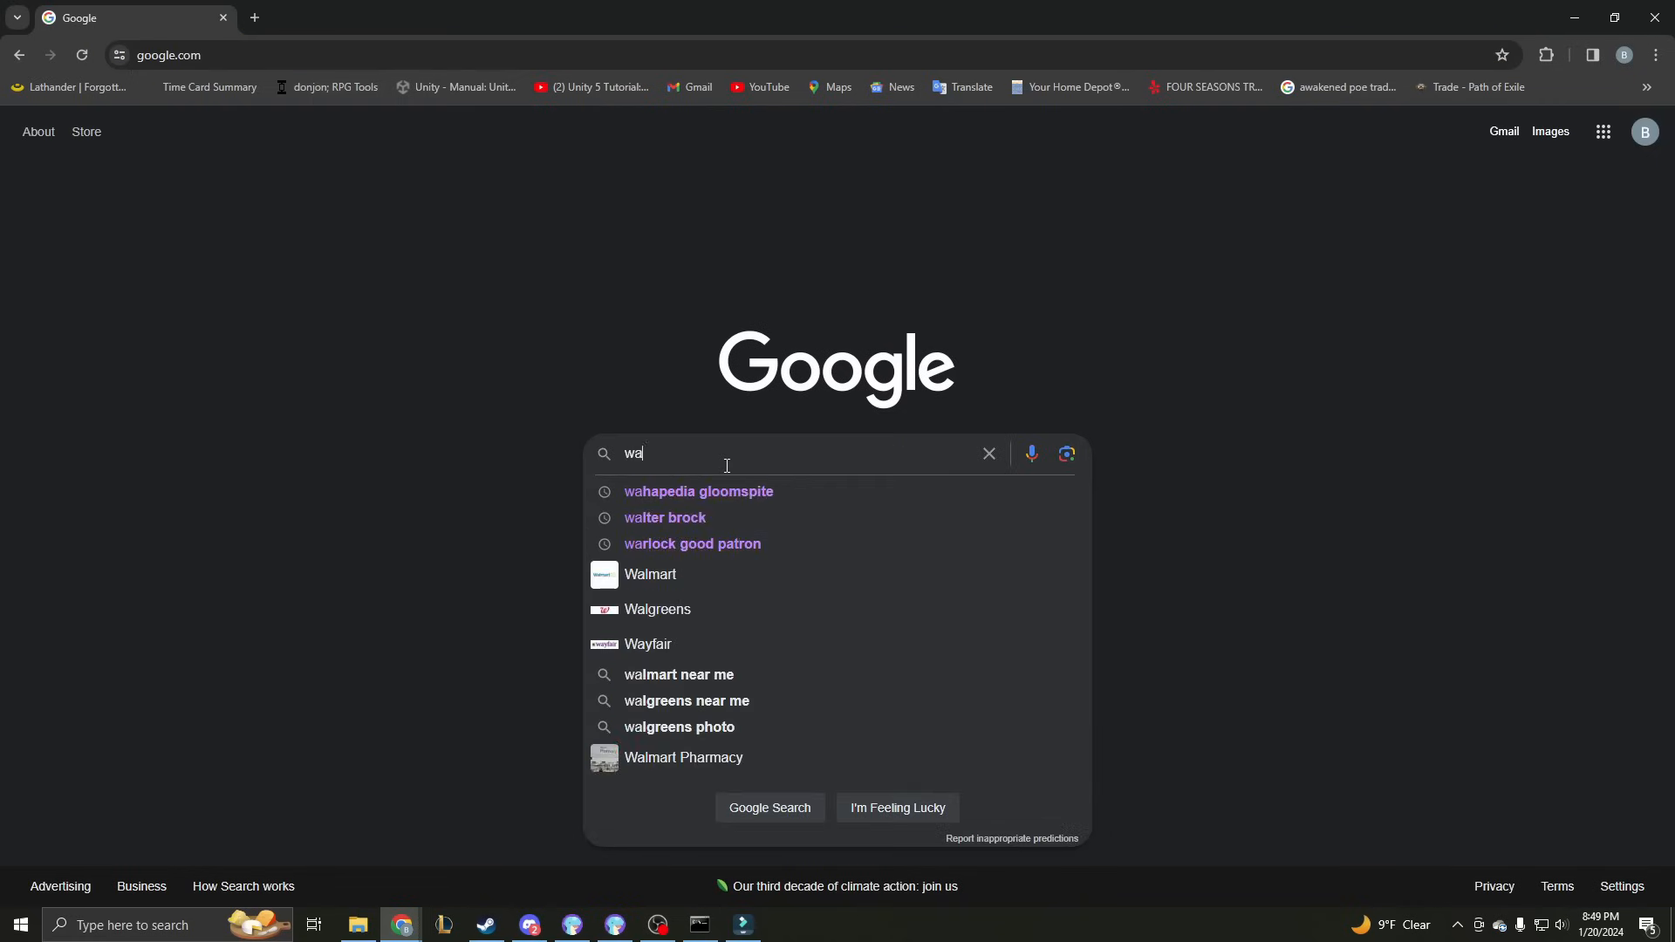
{"action": "type", "text": "what is my"}
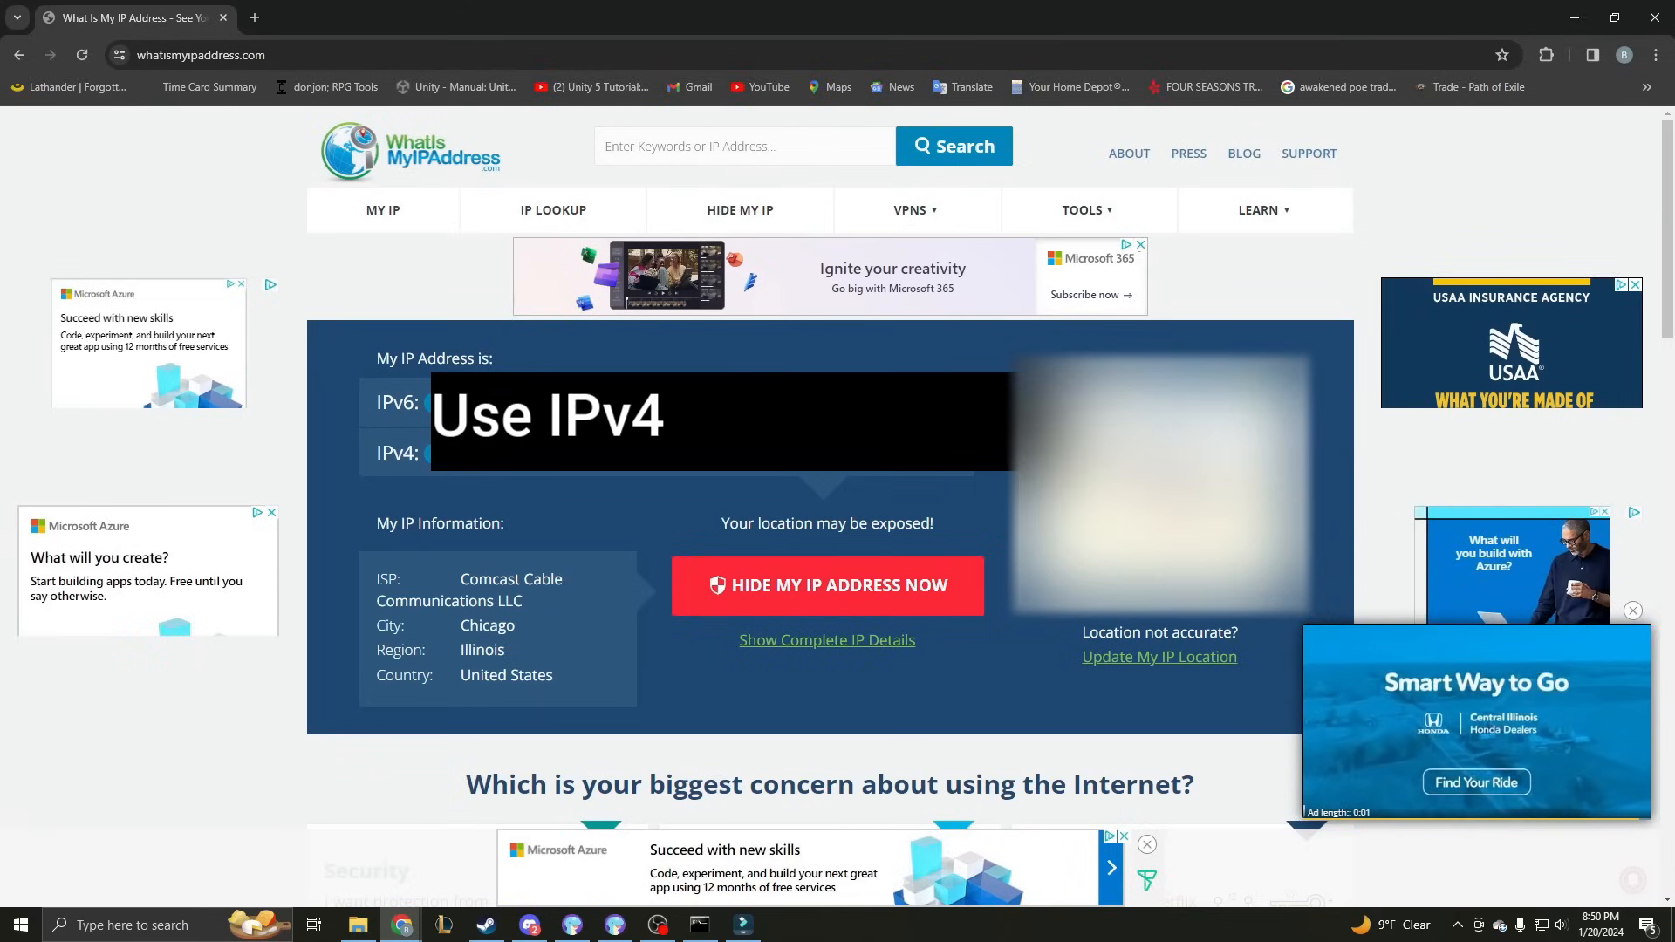
{"action": "left_click", "coordinate": [1633, 609]}
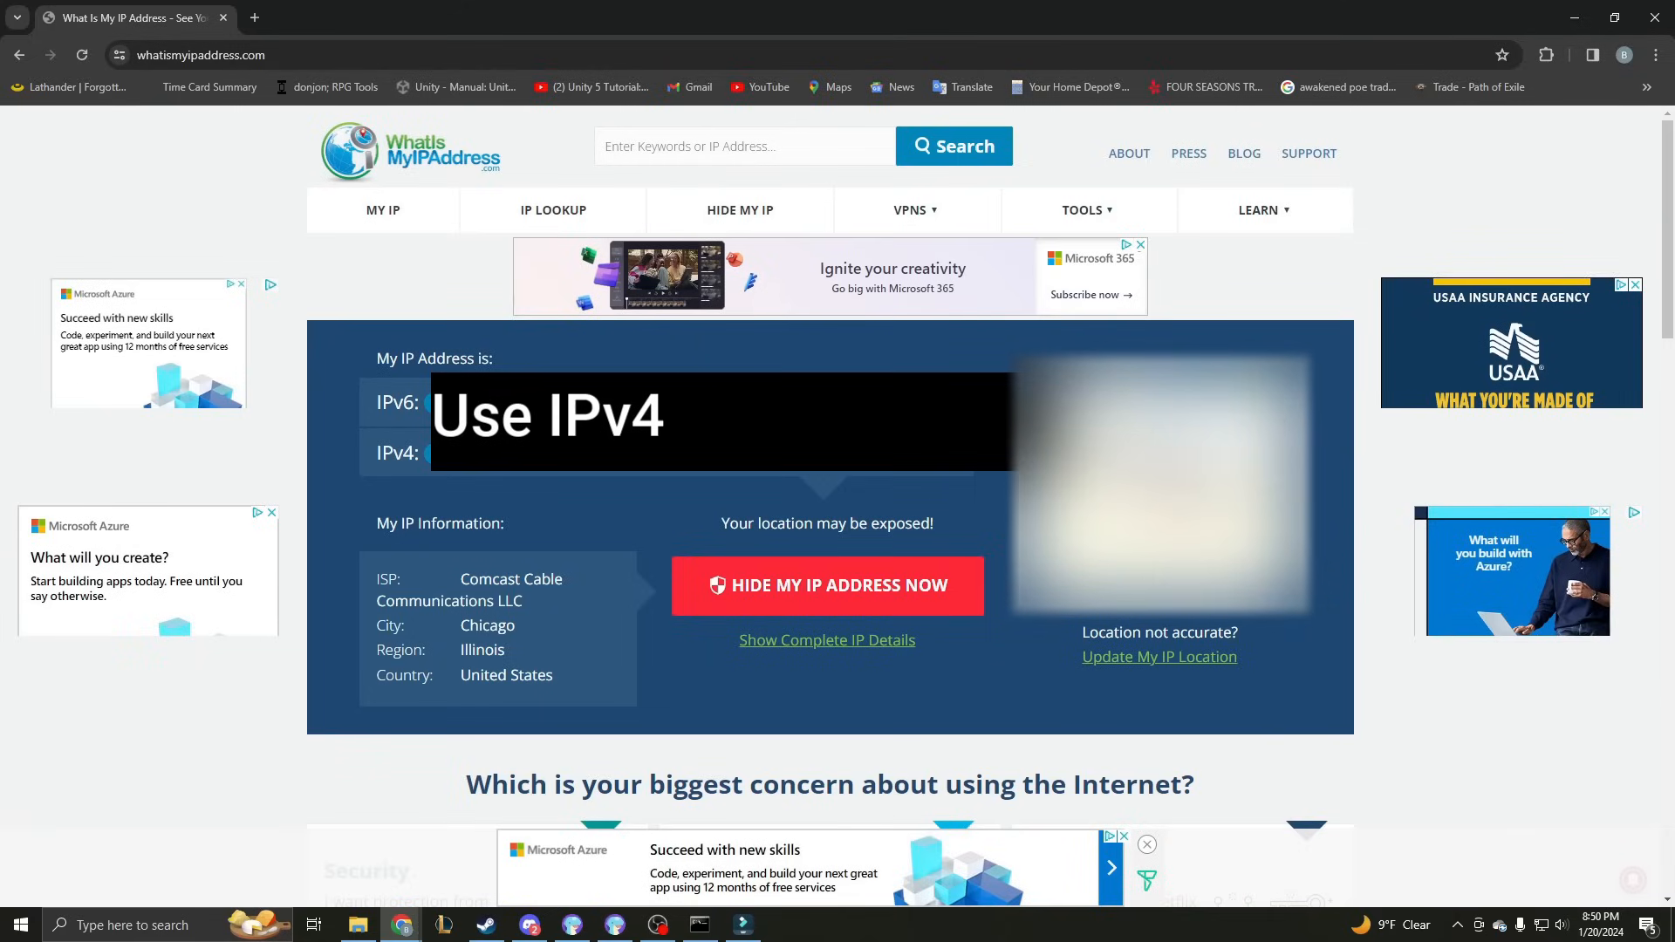